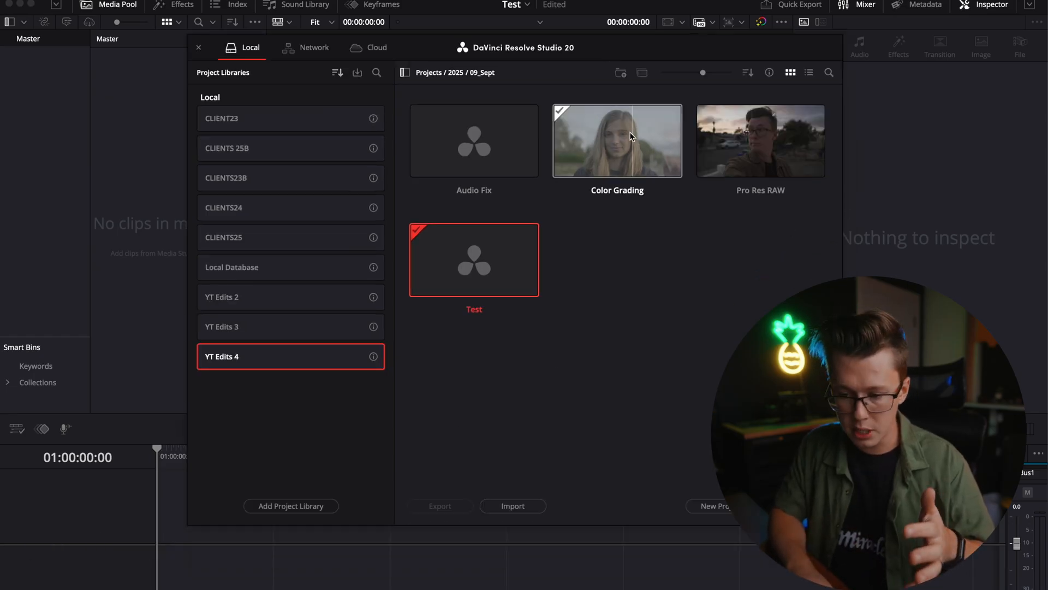
pyautogui.moveTo(614, 178)
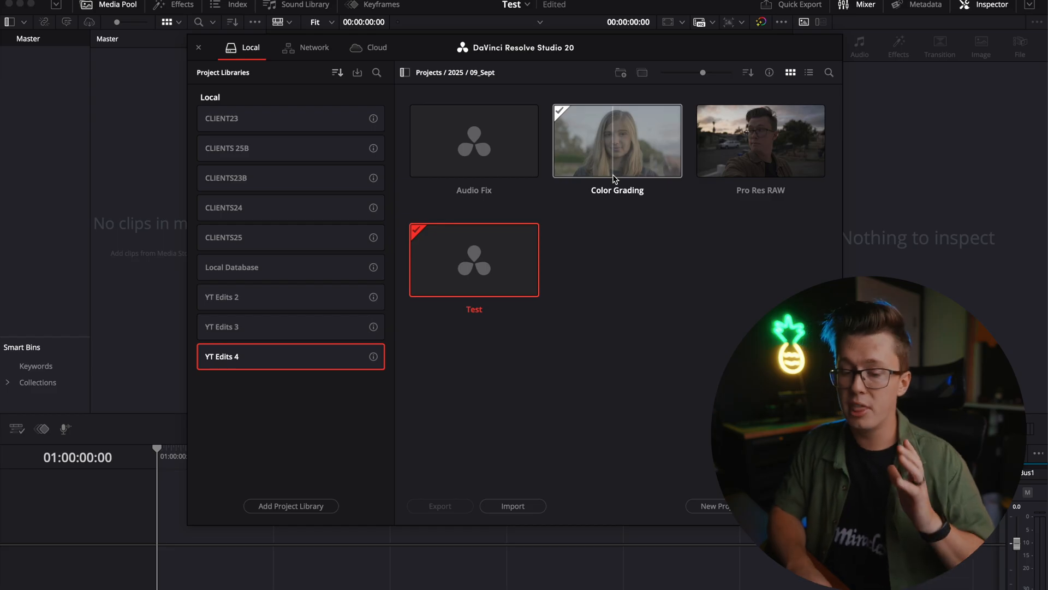
pyautogui.moveTo(609, 266)
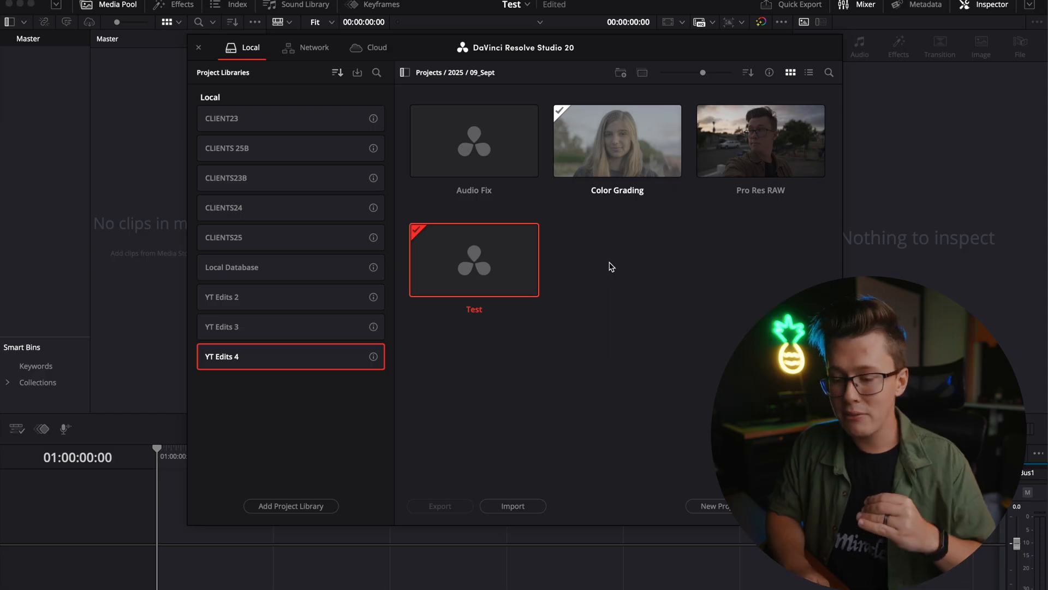
pyautogui.moveTo(603, 273)
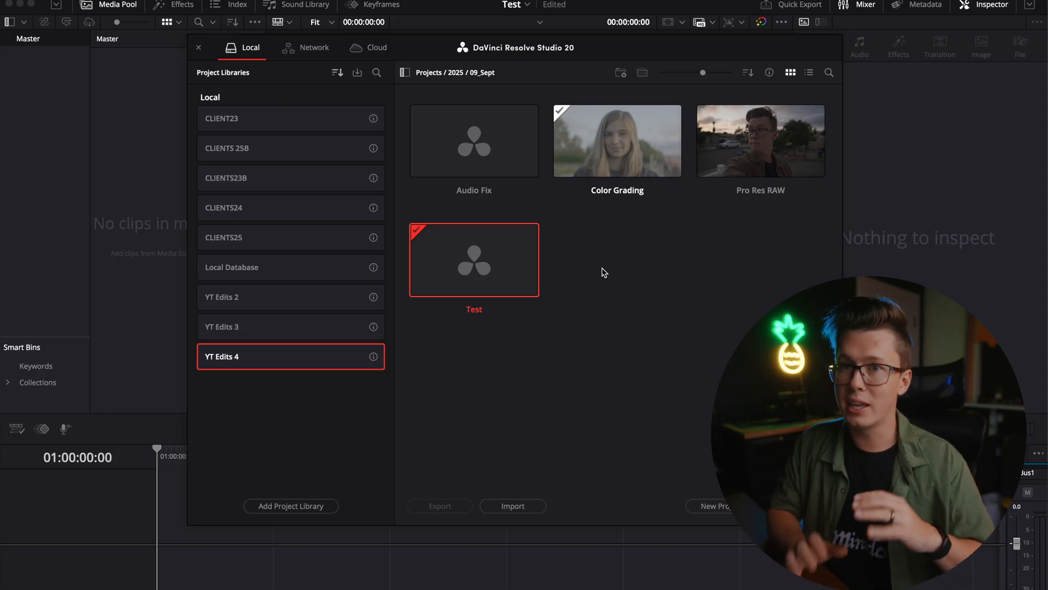
pyautogui.moveTo(593, 273)
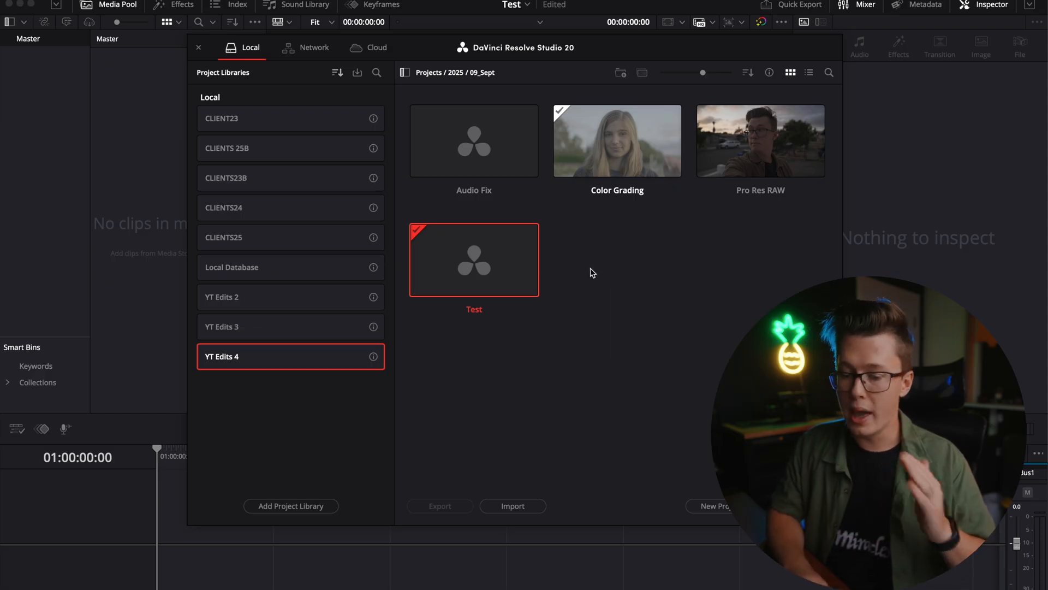
# - Open the Temp project and view its 3840 x 2160 Ultra HD, 23.976 fps master settings
pyautogui.doubleClick(474, 260)
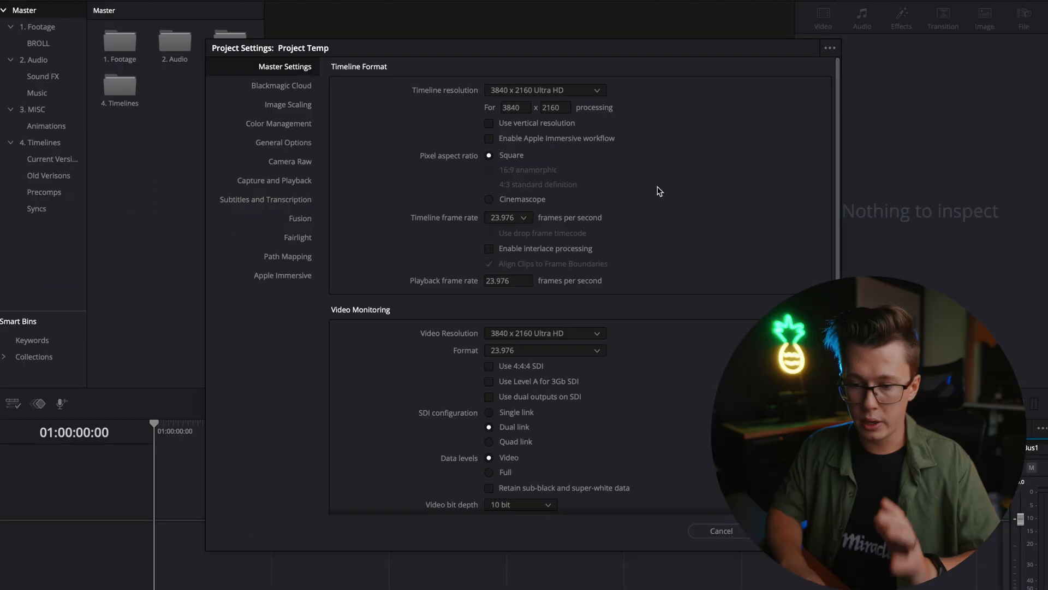
pyautogui.moveTo(383, 87)
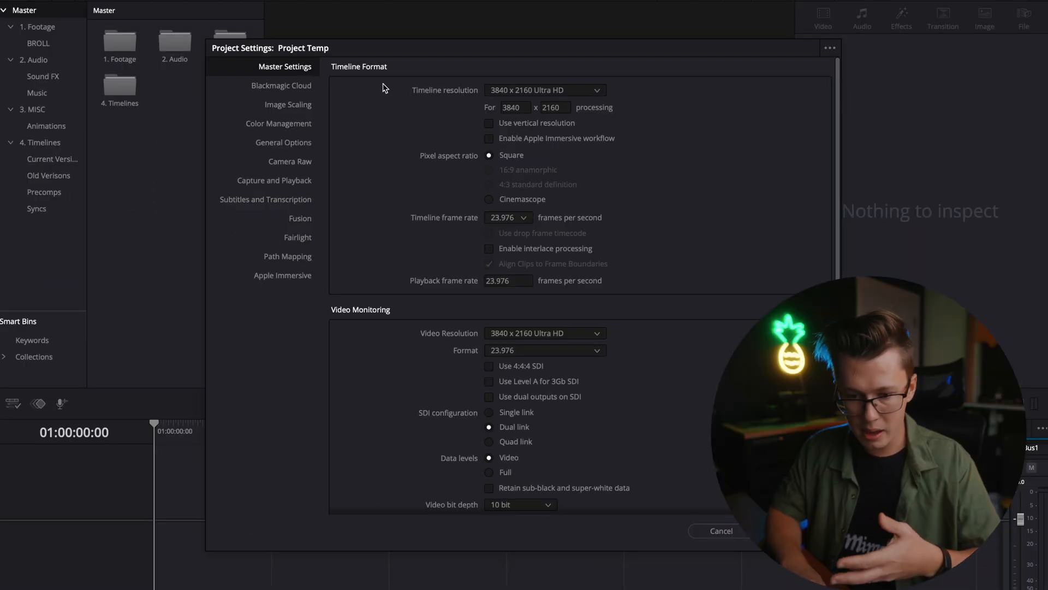
pyautogui.click(278, 124)
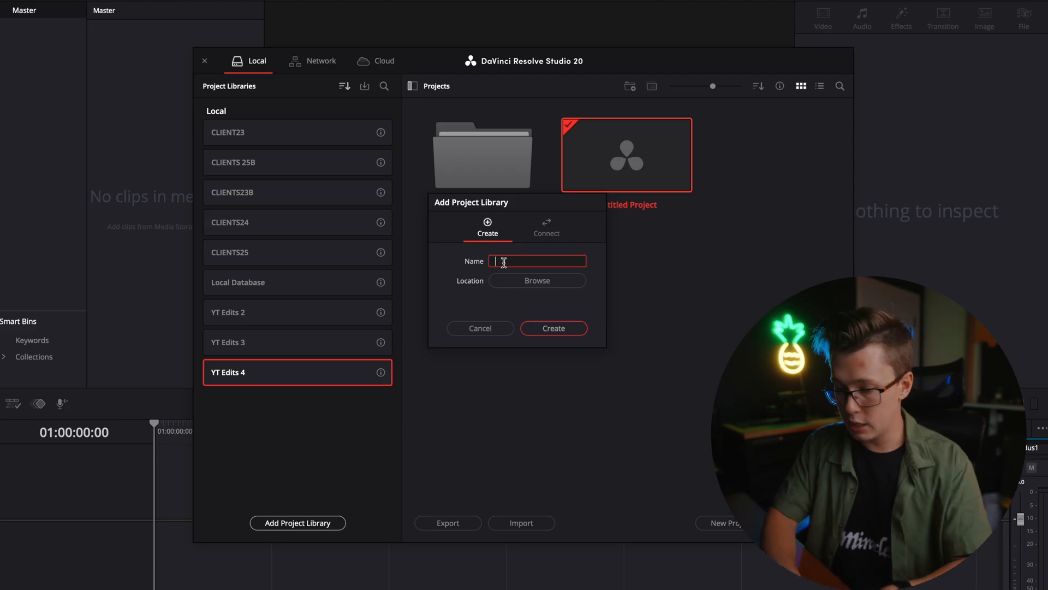
# - Browse for a storage folder for the new project library
pyautogui.click(537, 281)
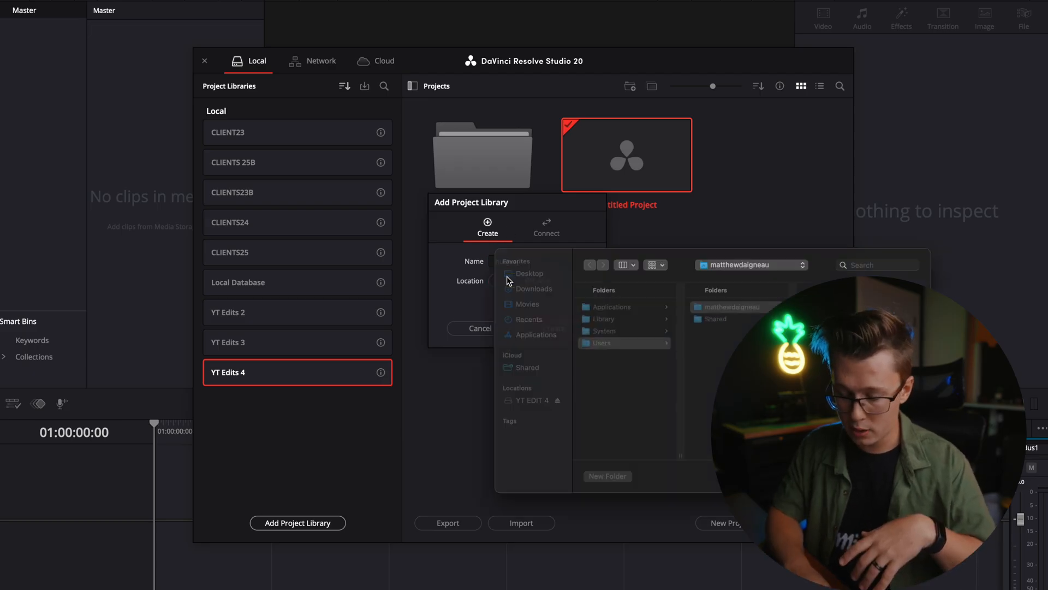
pyautogui.click(479, 329)
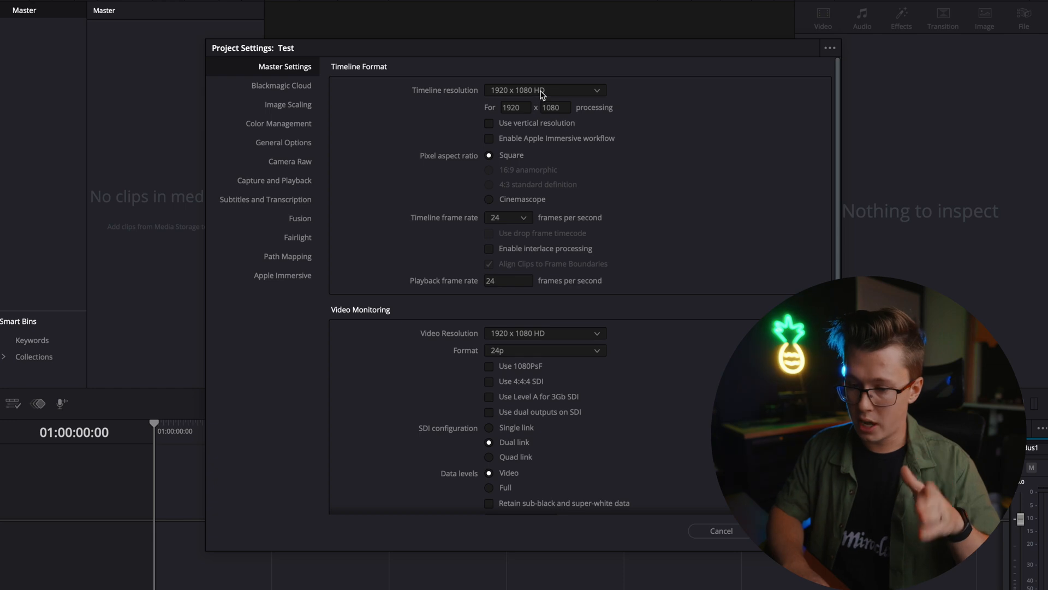
# - Set the Test project's timeline resolution to 3840 x 2160 Ultra HD
pyautogui.click(543, 91)
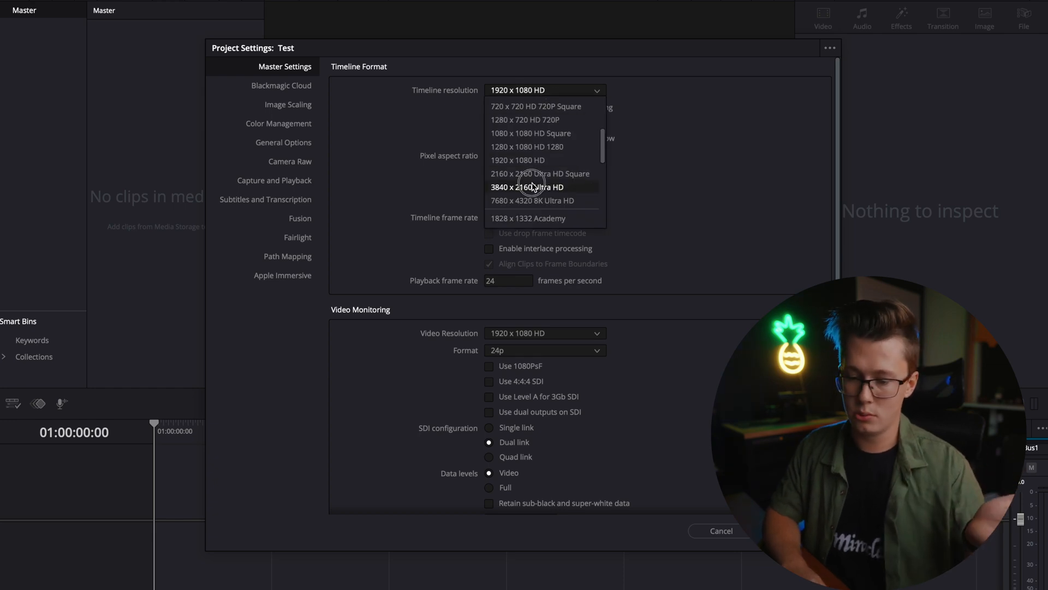
pyautogui.click(278, 123)
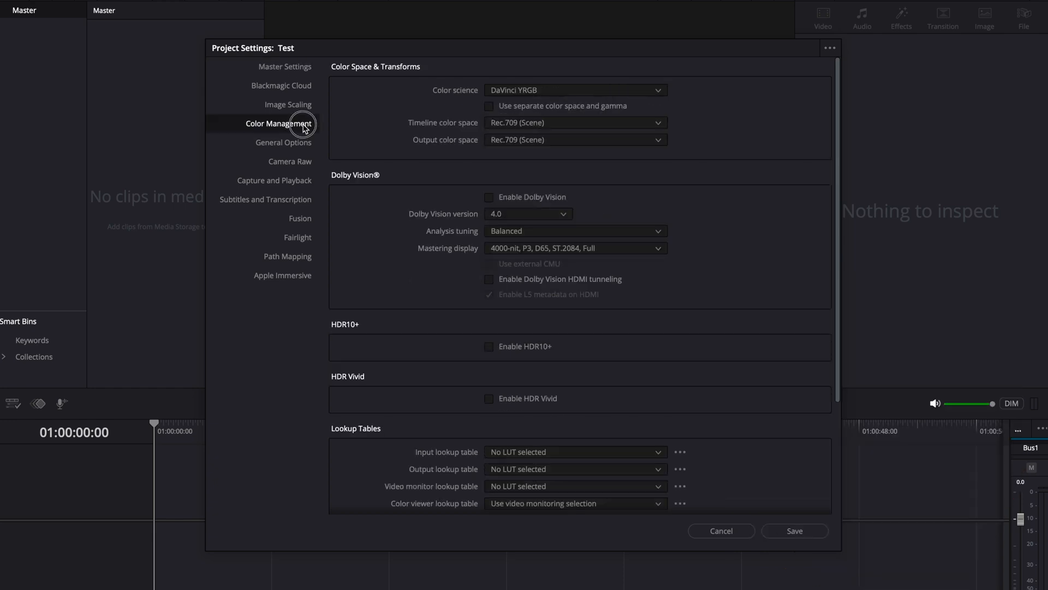
pyautogui.moveTo(435, 197)
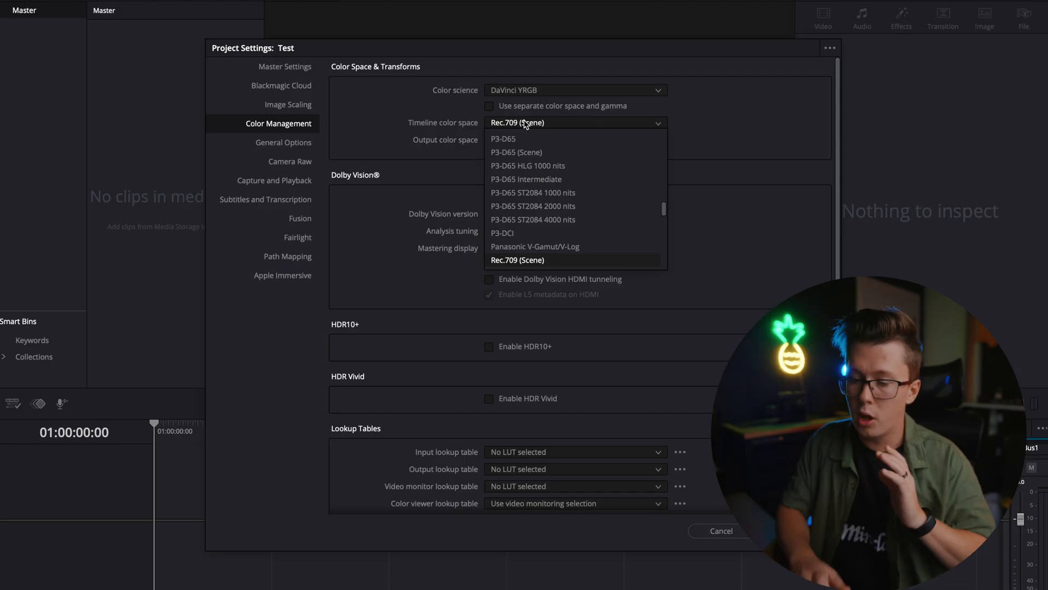
# - Set the timeline colour space to DaVinci WG/Intermediate
pyautogui.scroll(3)
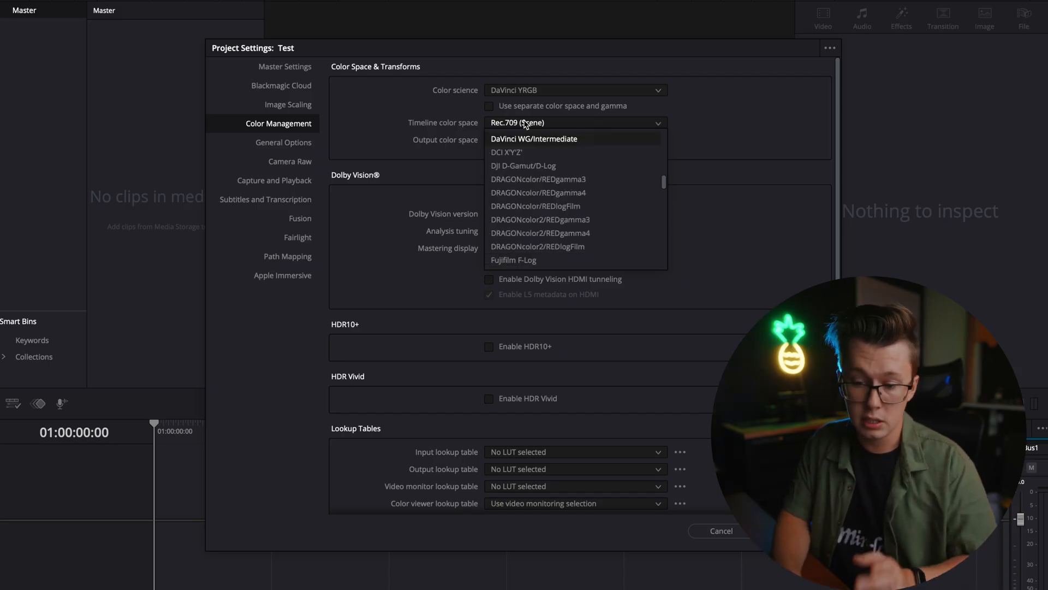
pyautogui.click(534, 138)
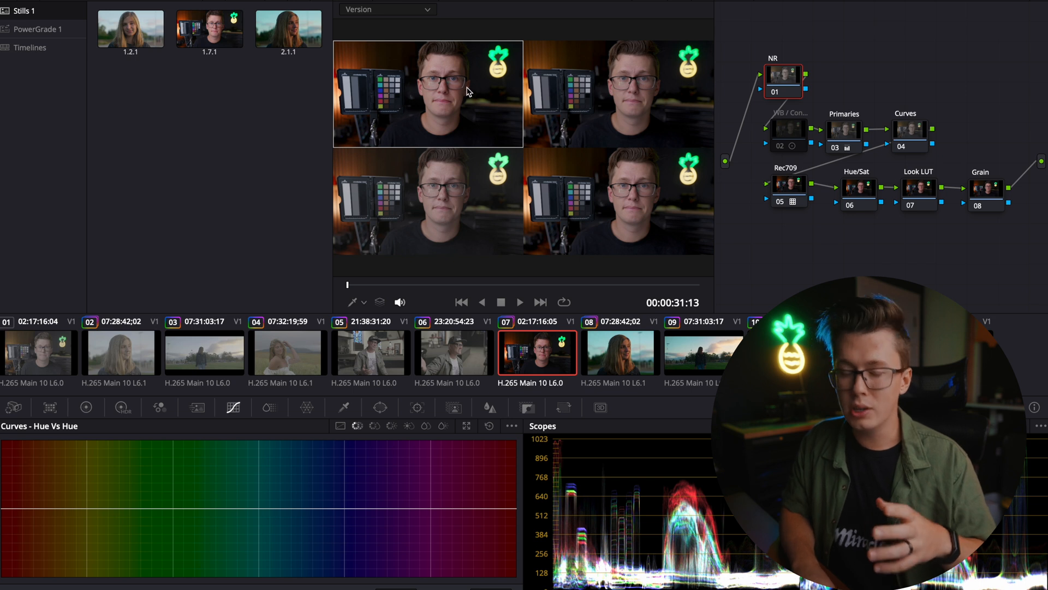
pyautogui.moveTo(356, 251)
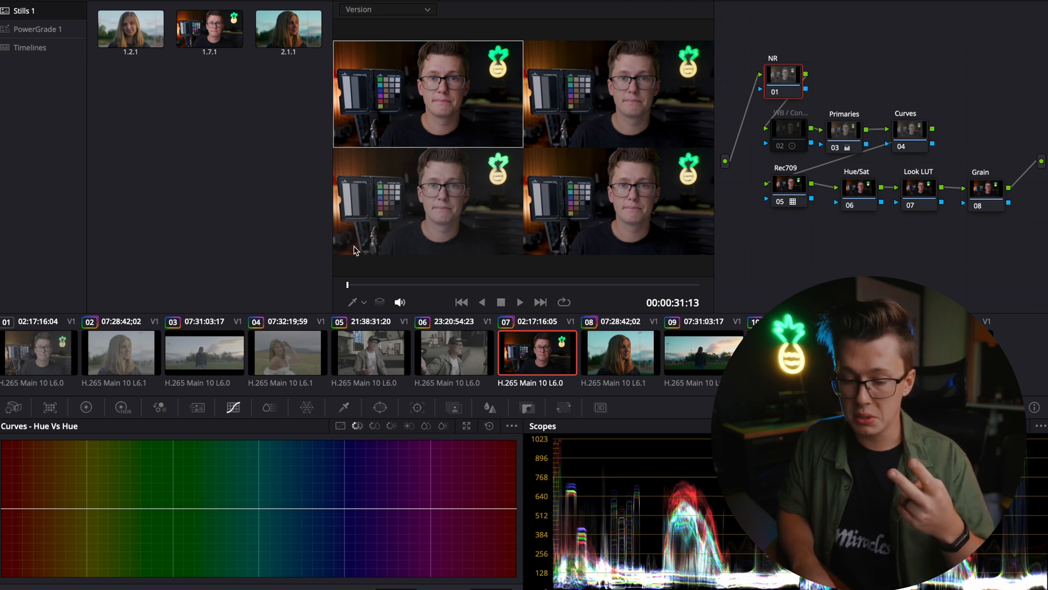
# - Add a Color Space Transform converting Panasonic V-Gamut/V-Log to DaVinci Wide Gamut/Intermediate
pyautogui.click(37, 352)
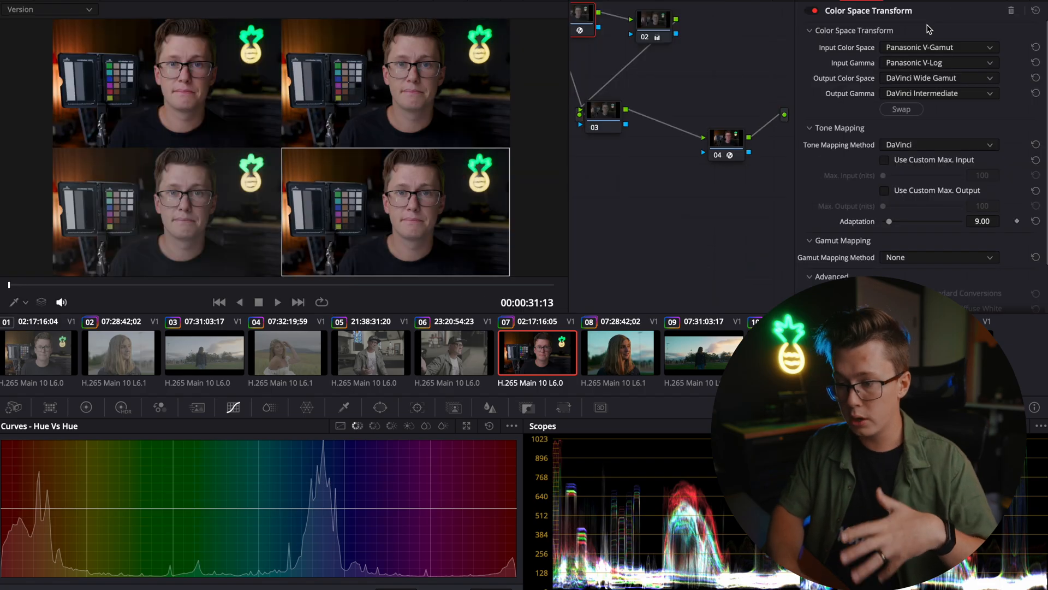
pyautogui.moveTo(895, 30)
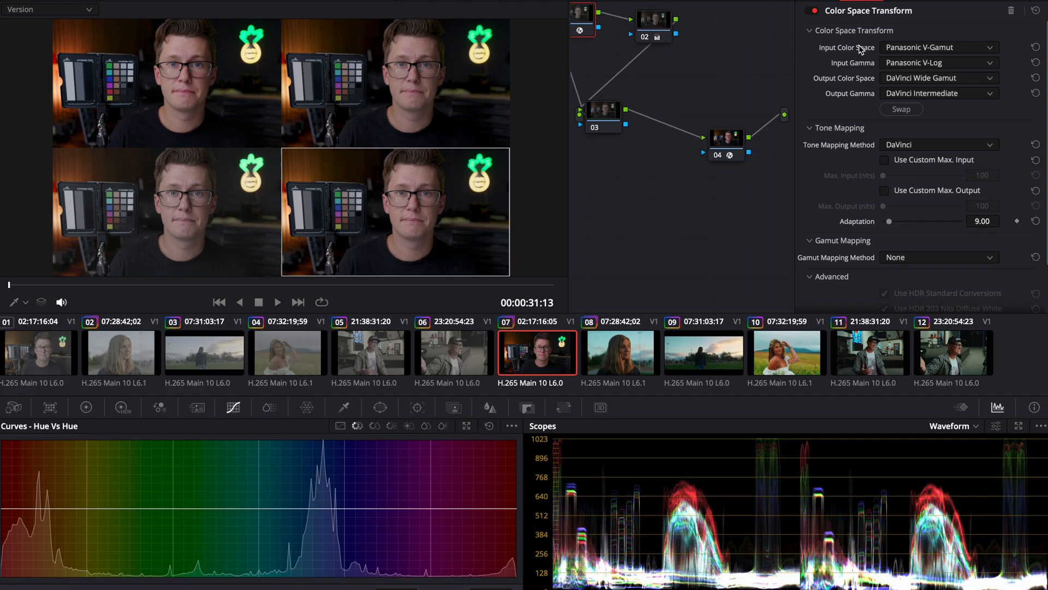
pyautogui.moveTo(910, 51)
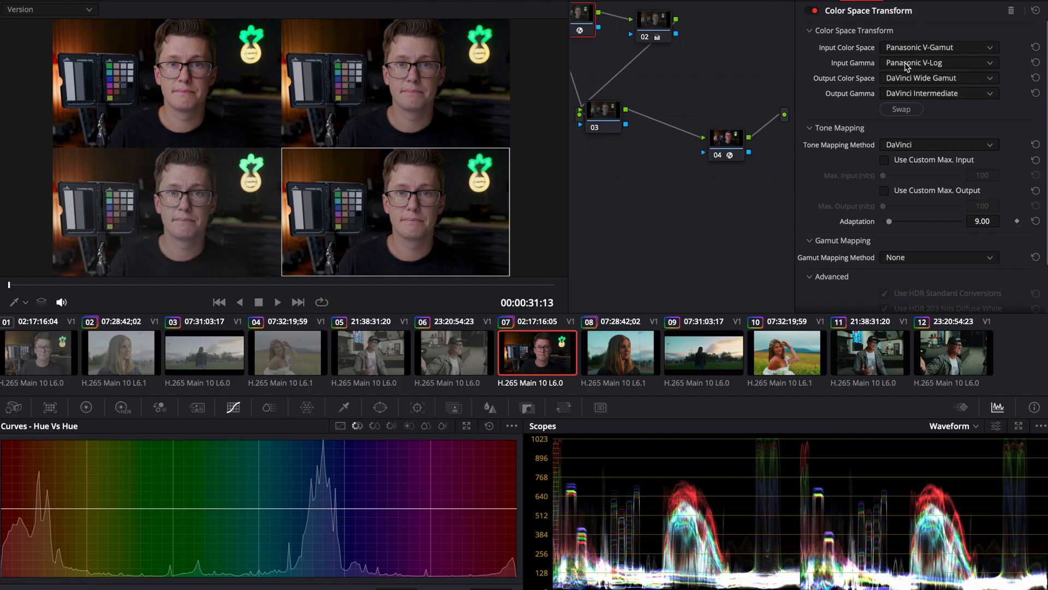
# - Review the input CST's gamma options, then select output node 04 for its Rec.709 Gamma 2.4 transform
pyautogui.click(939, 62)
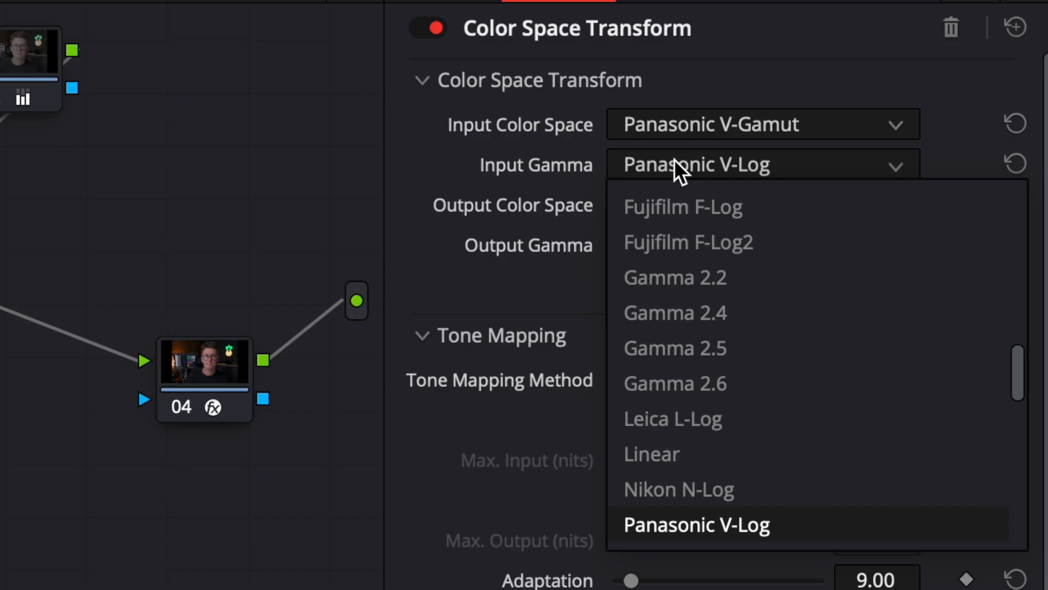
pyautogui.scroll(-3)
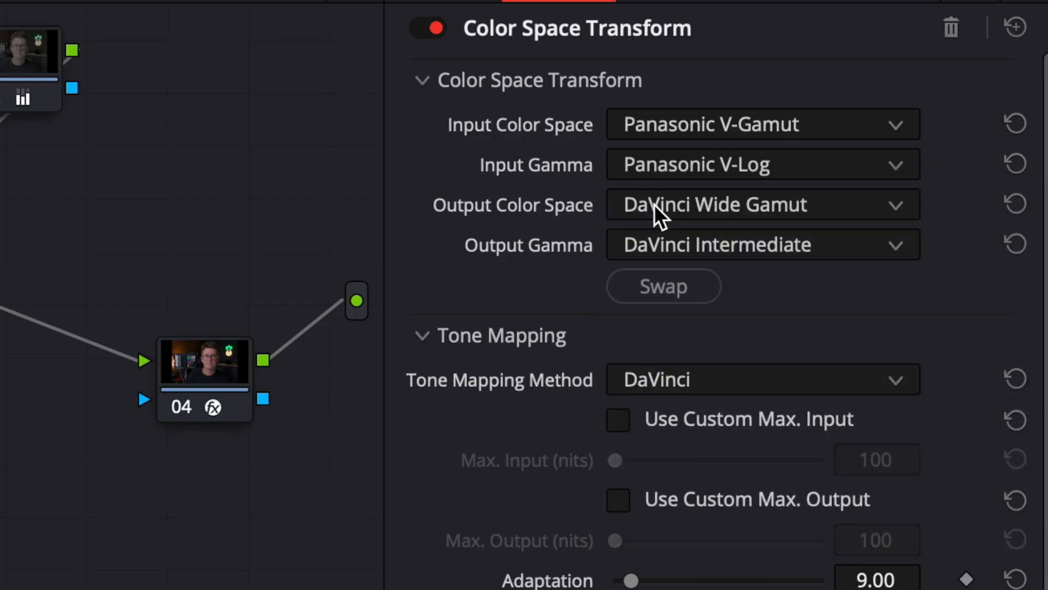
pyautogui.click(762, 205)
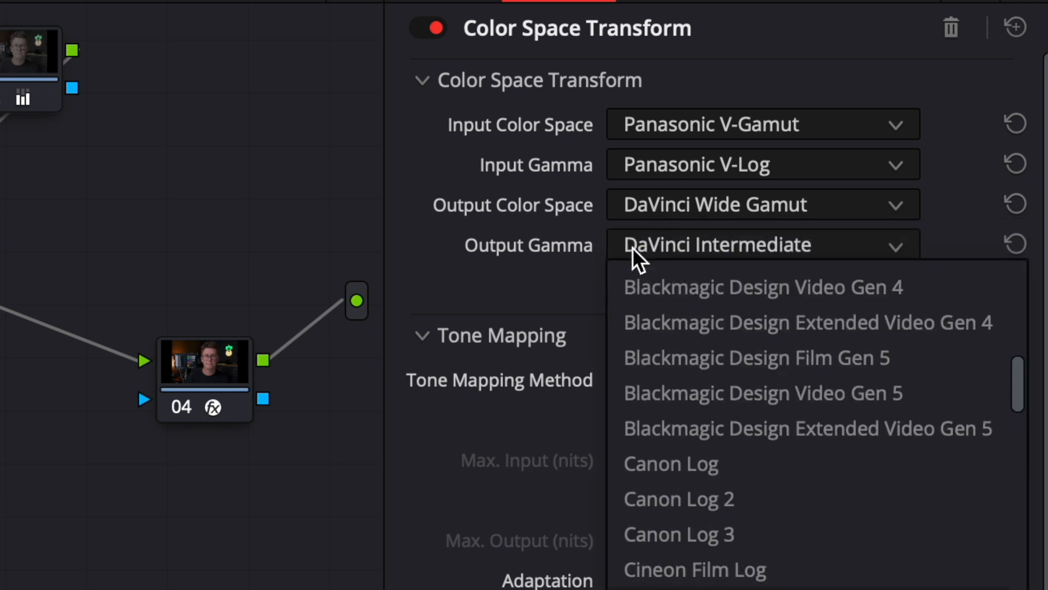
pyautogui.click(527, 244)
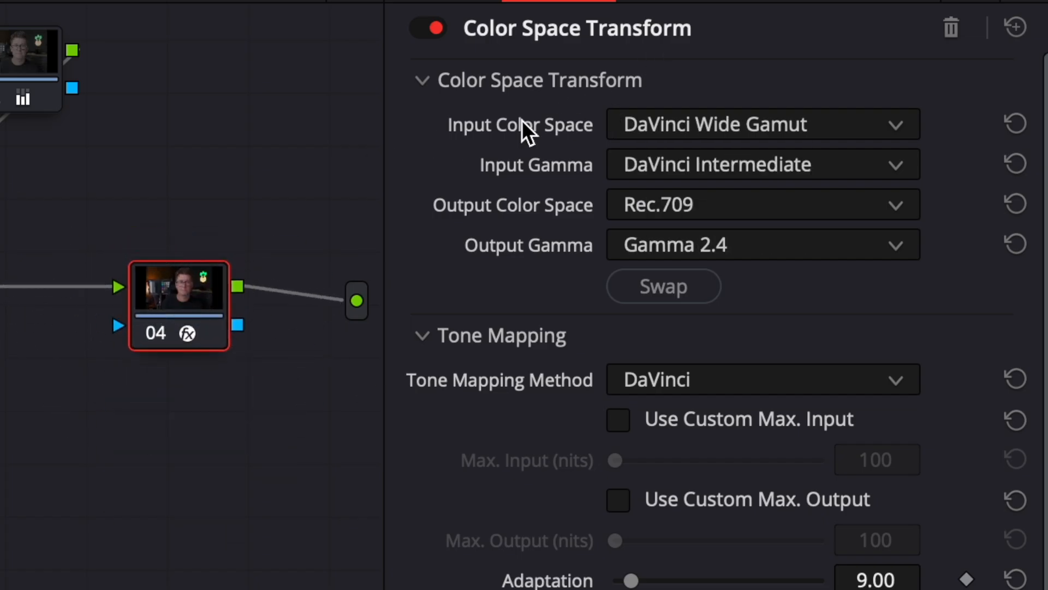
pyautogui.moveTo(746, 190)
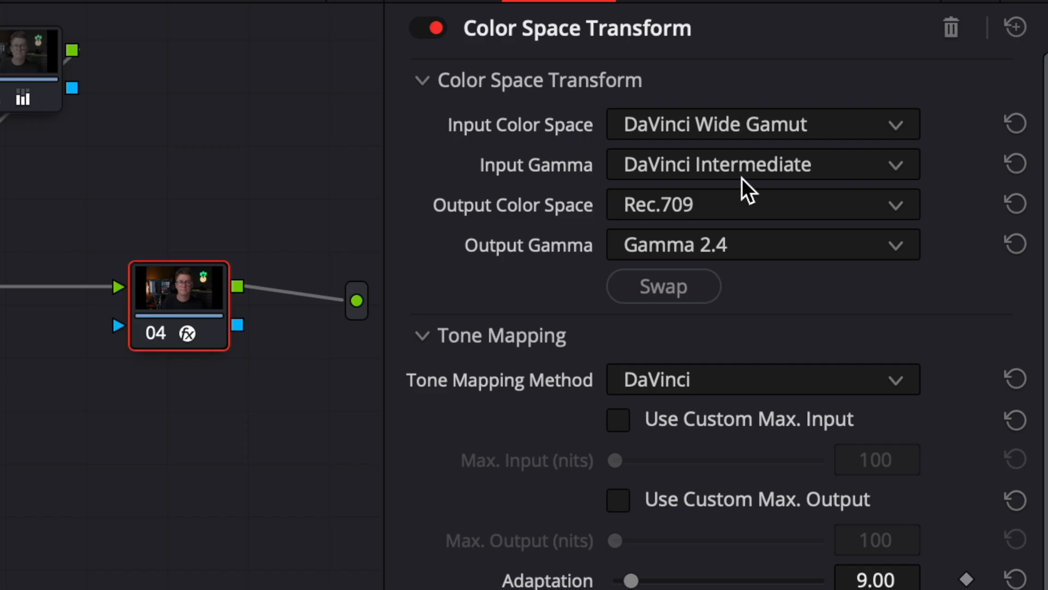
pyautogui.moveTo(705, 258)
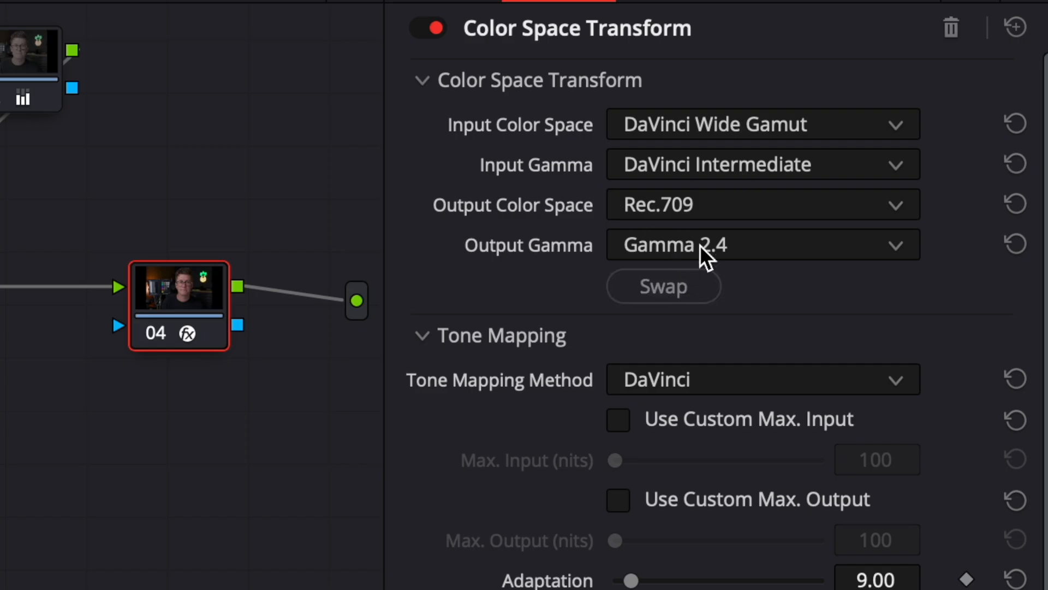
pyautogui.moveTo(695, 251)
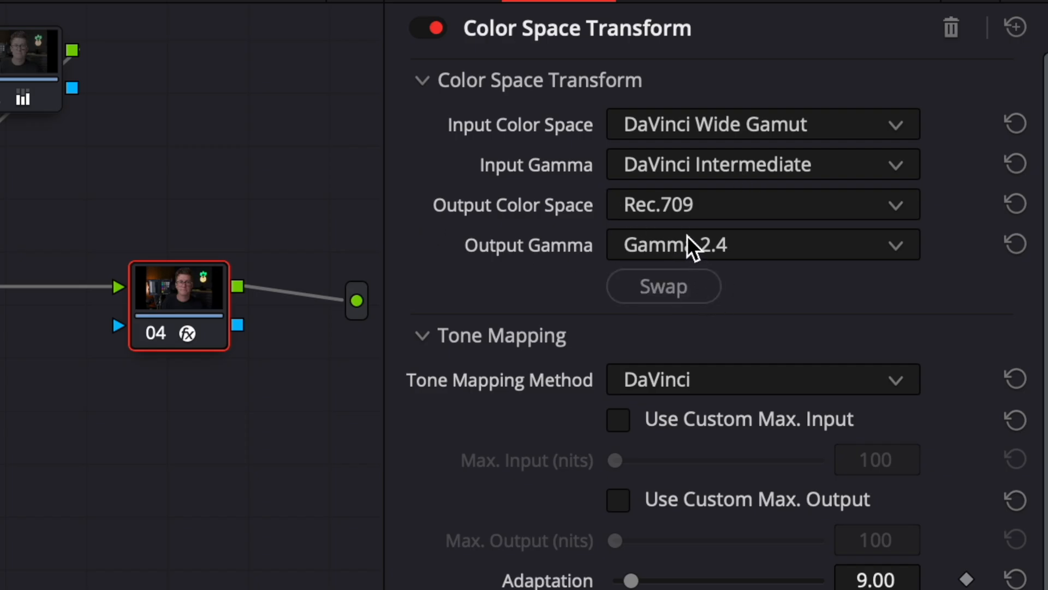
pyautogui.moveTo(689, 220)
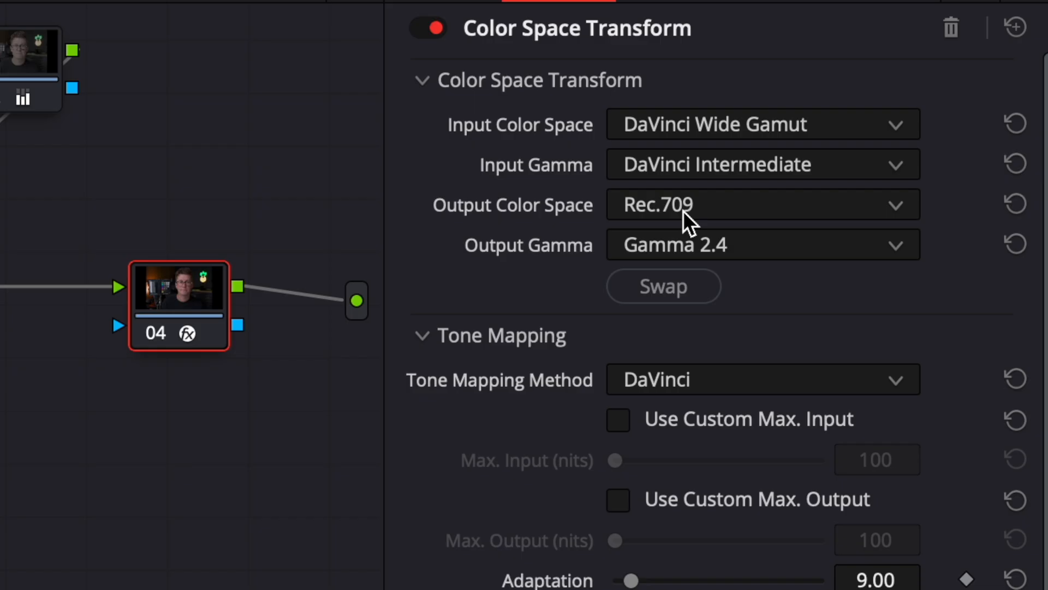
pyautogui.moveTo(305, 442)
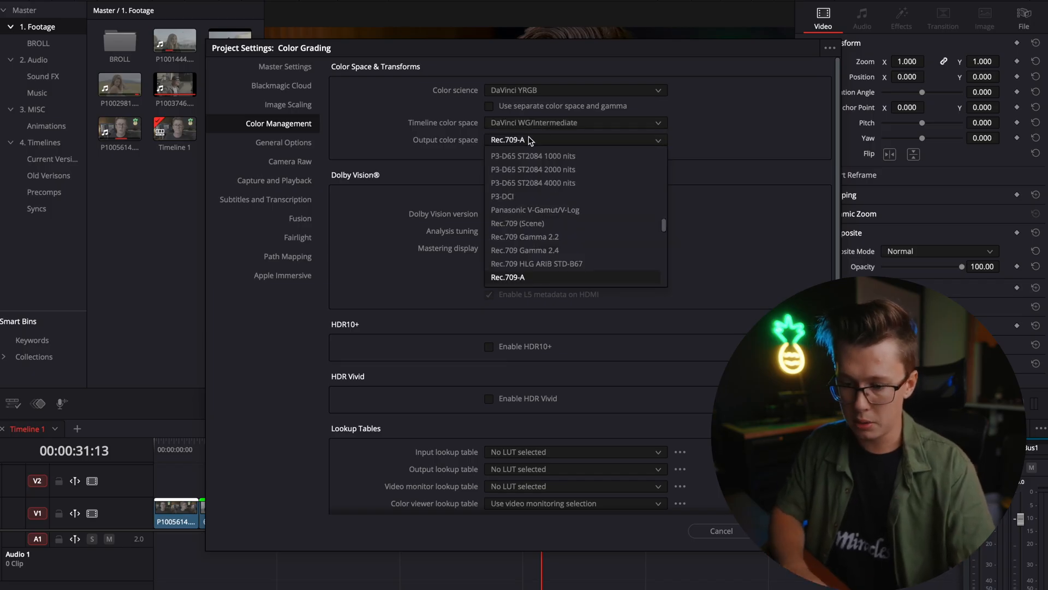
# - Set the project output colour space to Rec.709 Gamma 2.4 and save
pyautogui.scroll(-3)
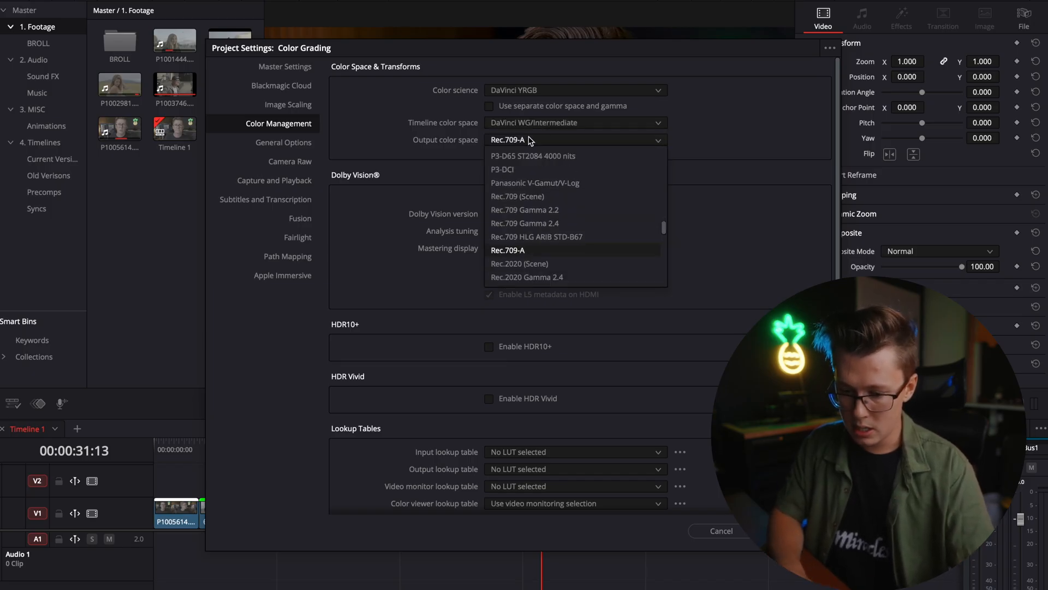
pyautogui.click(526, 222)
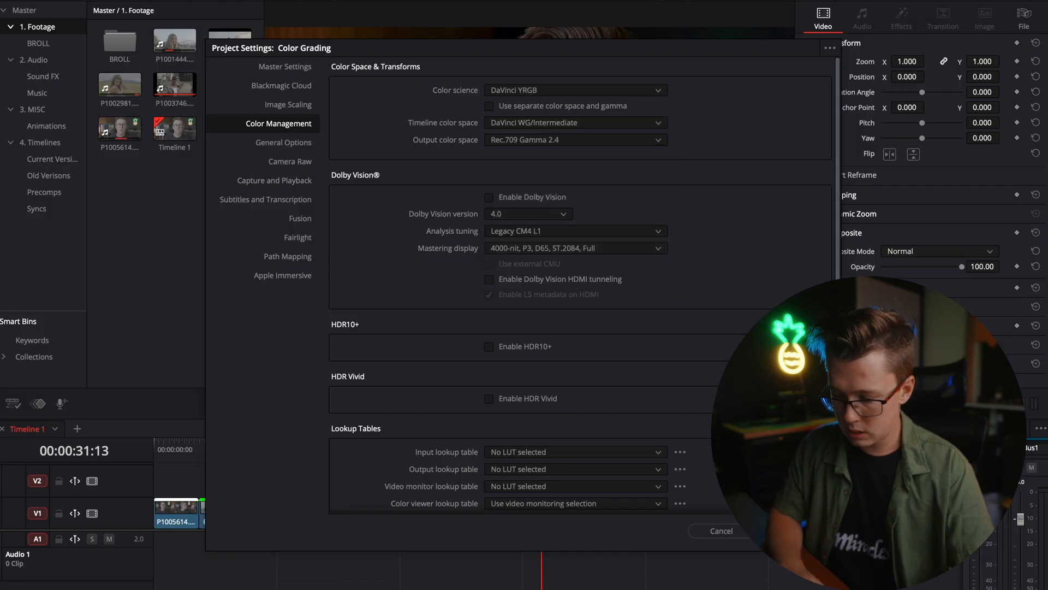
pyautogui.click(721, 531)
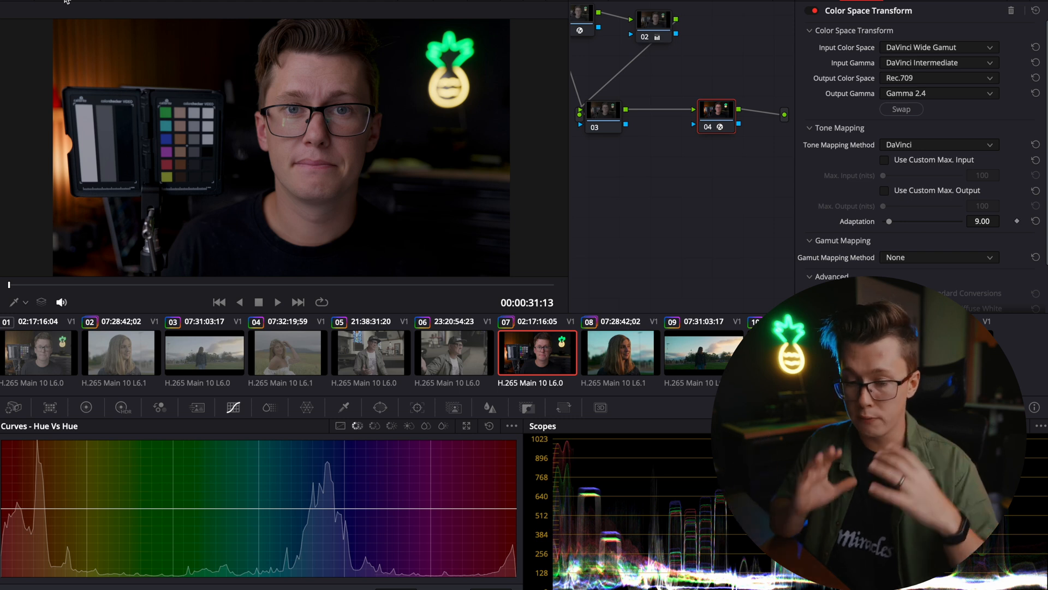
pyautogui.moveTo(324, 253)
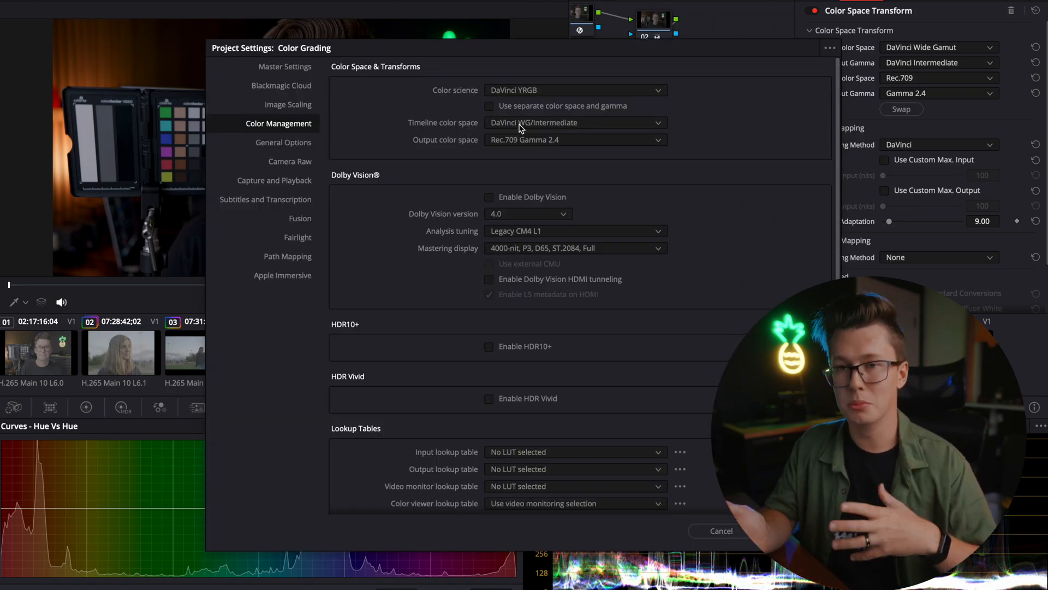
# - Set both the timeline and output colour spaces to Rec.709-A
pyautogui.click(574, 123)
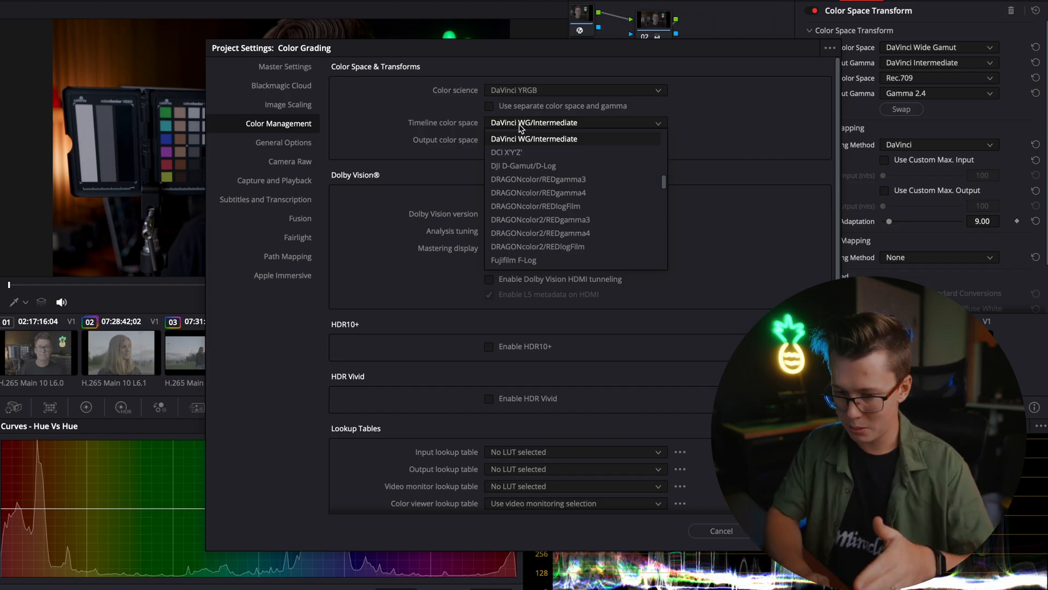
pyautogui.scroll(-3)
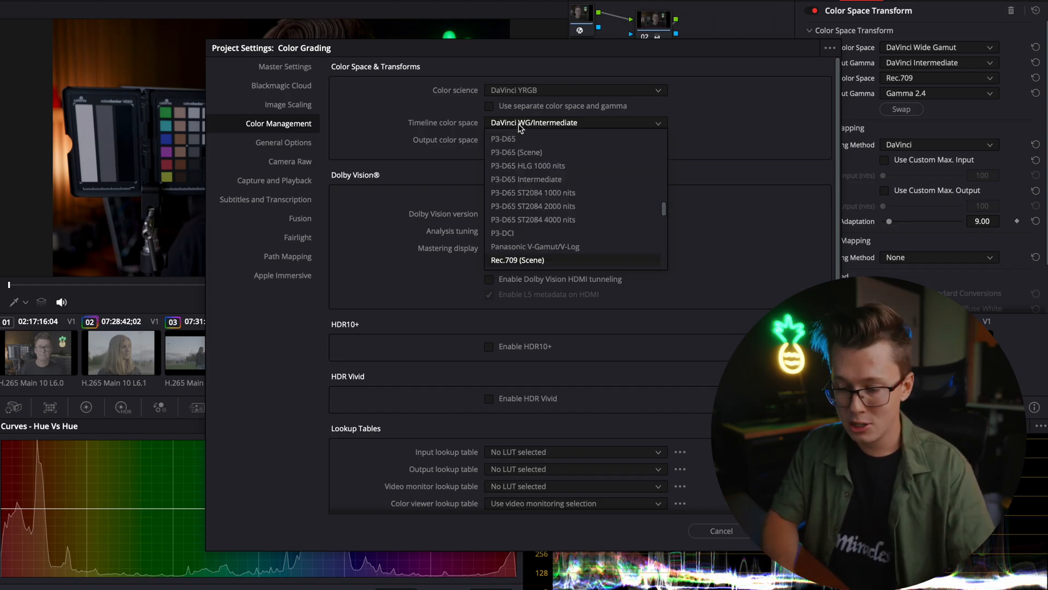
pyautogui.scroll(-3)
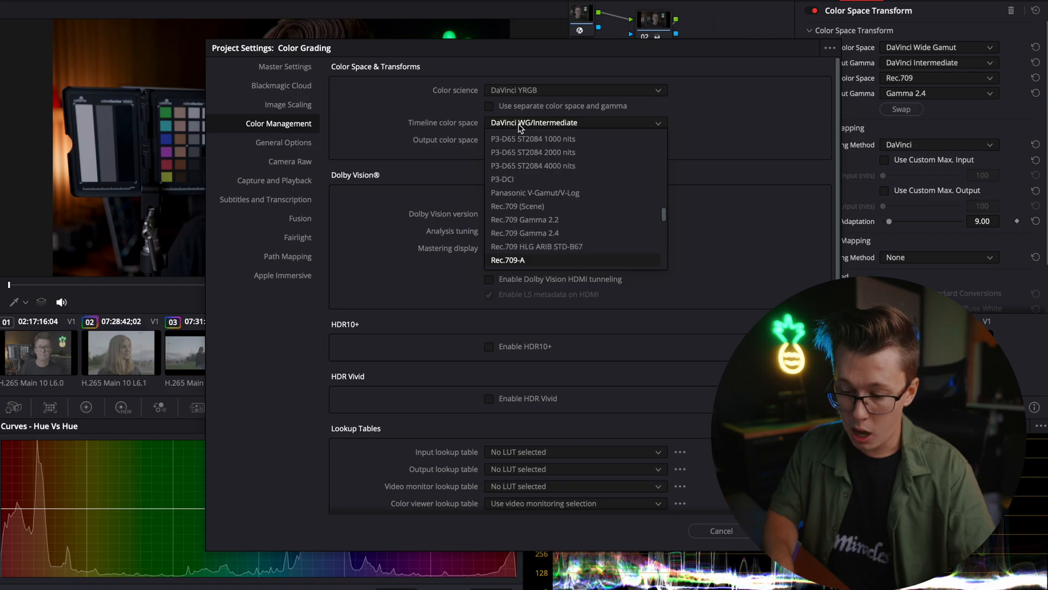
pyautogui.click(508, 259)
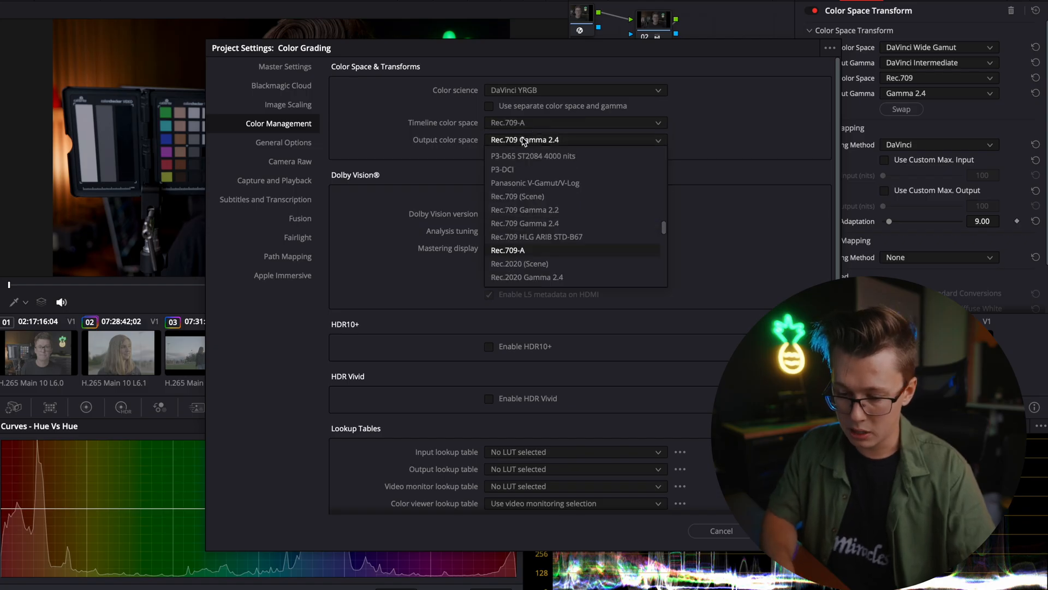
pyautogui.click(507, 250)
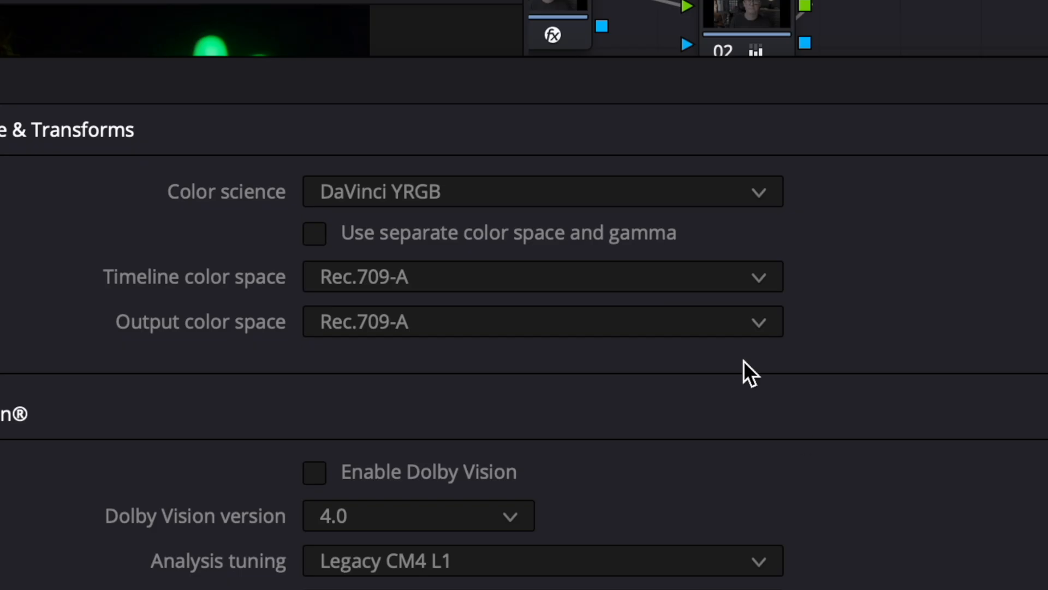
pyautogui.moveTo(662, 273)
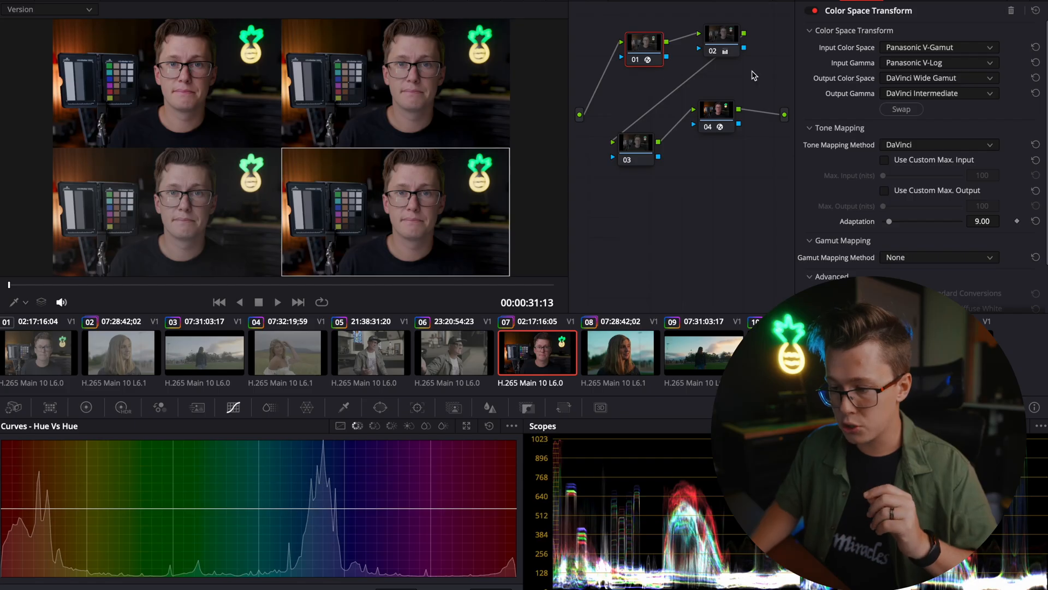
pyautogui.moveTo(933, 132)
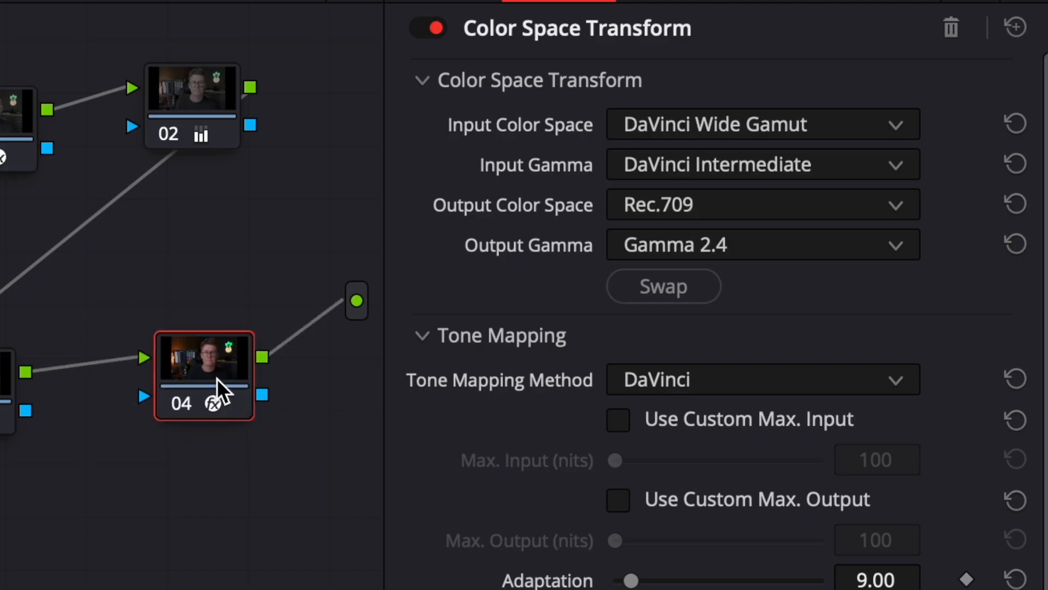
pyautogui.moveTo(7, 214)
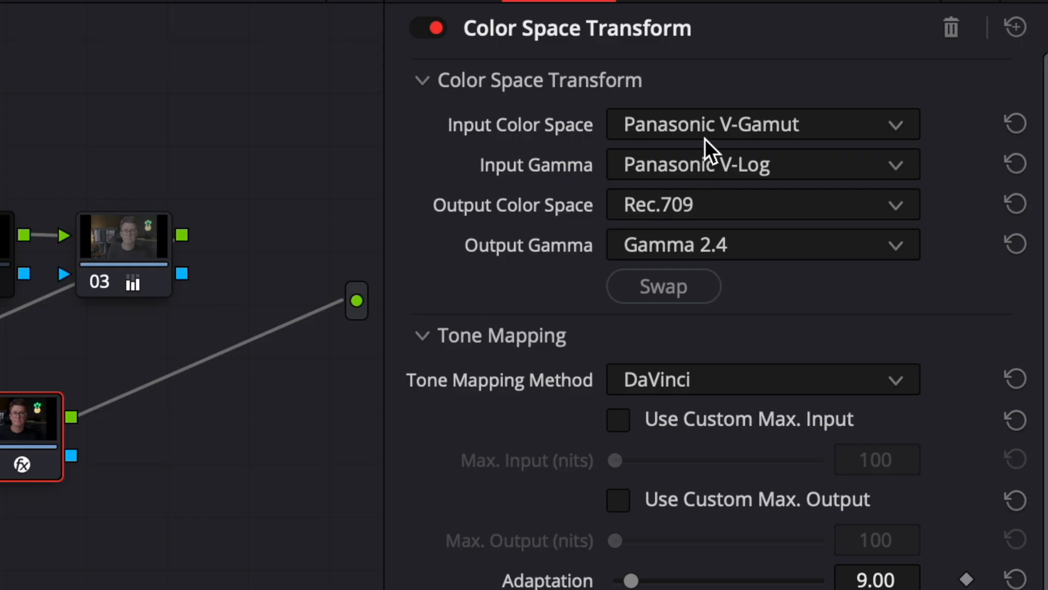
pyautogui.moveTo(579, 145)
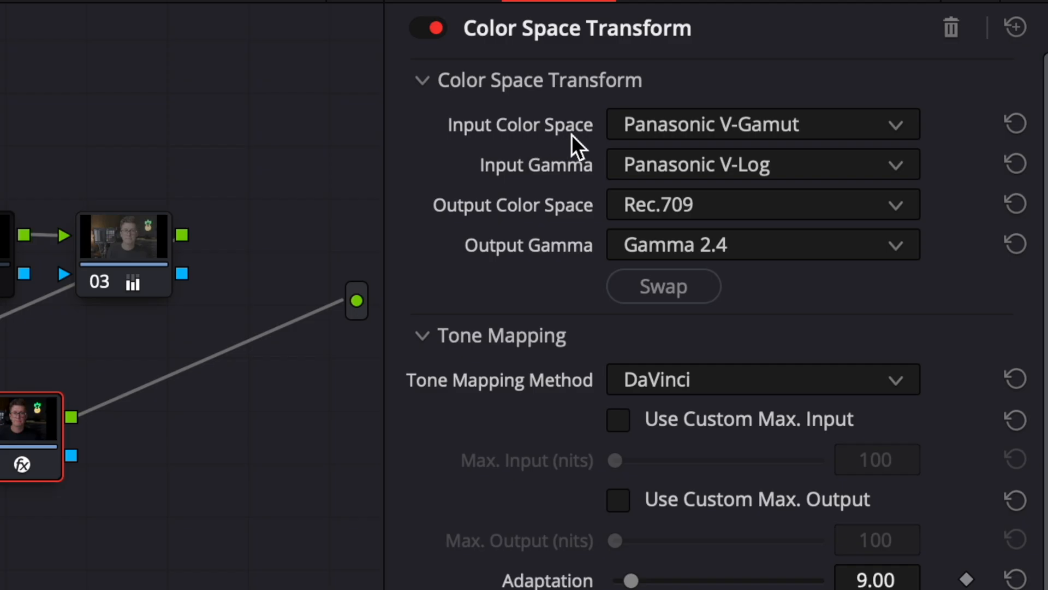
pyautogui.moveTo(763, 227)
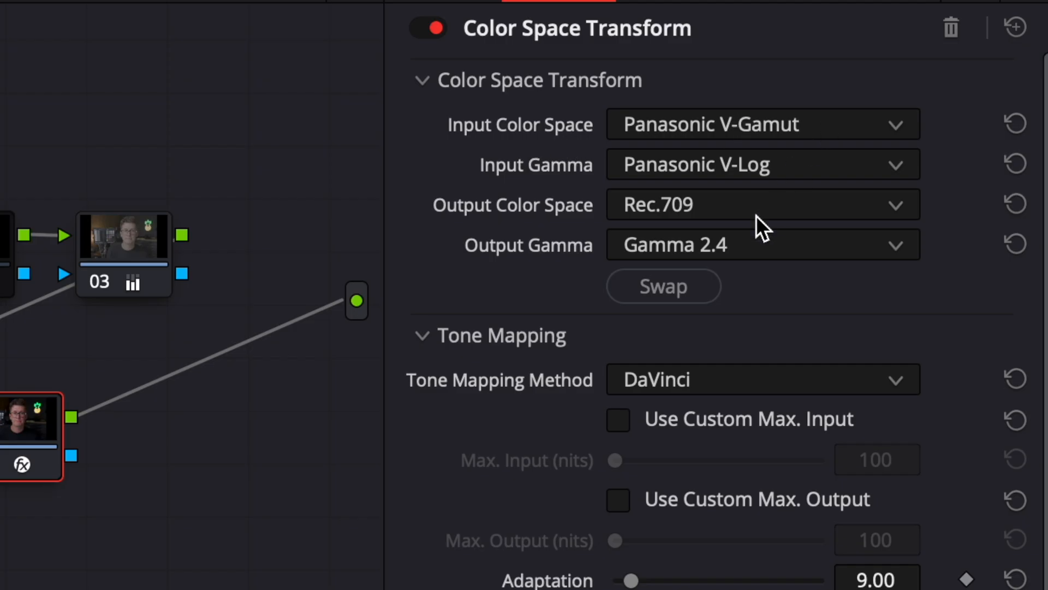
pyautogui.moveTo(739, 258)
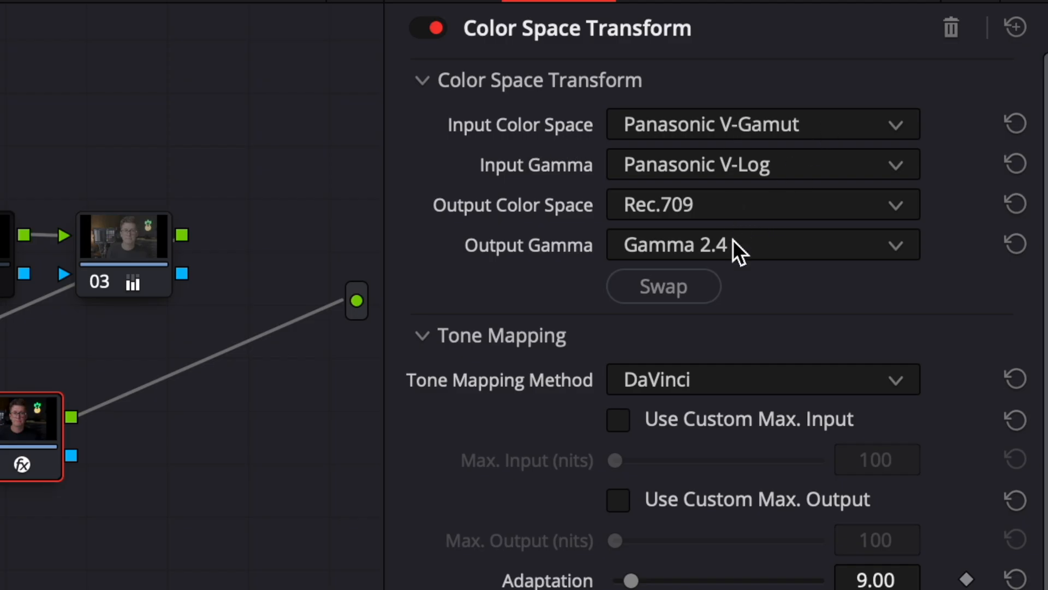
pyautogui.moveTo(695, 252)
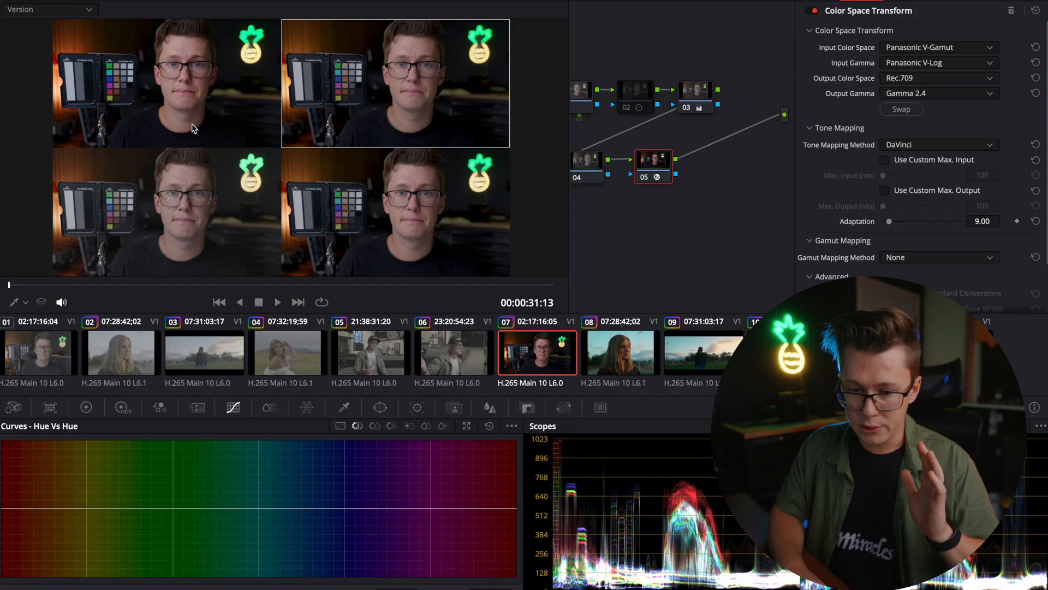
pyautogui.moveTo(225, 85)
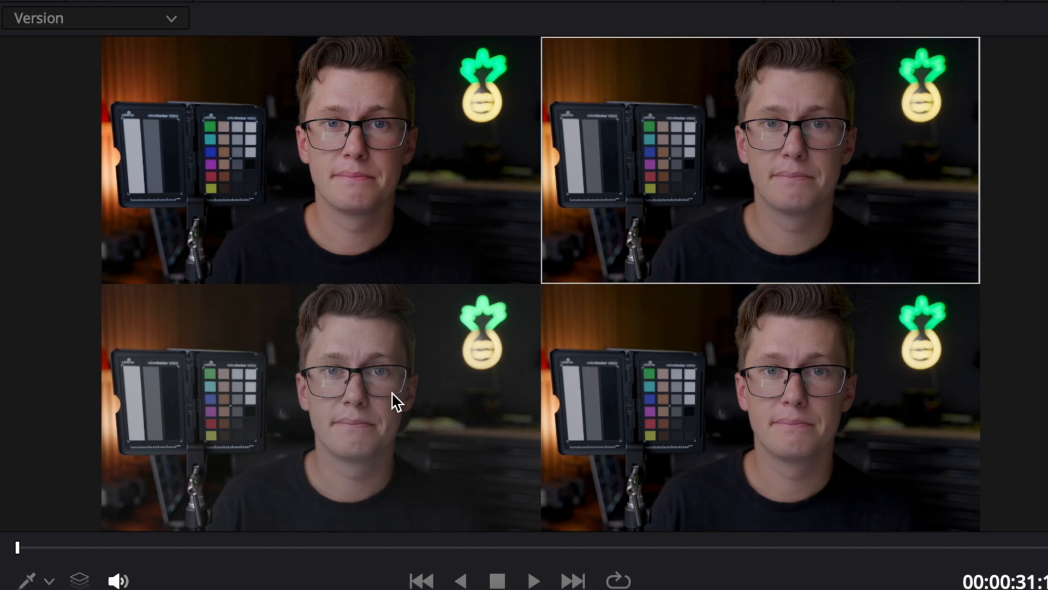
# - Compare the bottom-left and top-left grade versions in the split-screen viewer
pyautogui.click(391, 394)
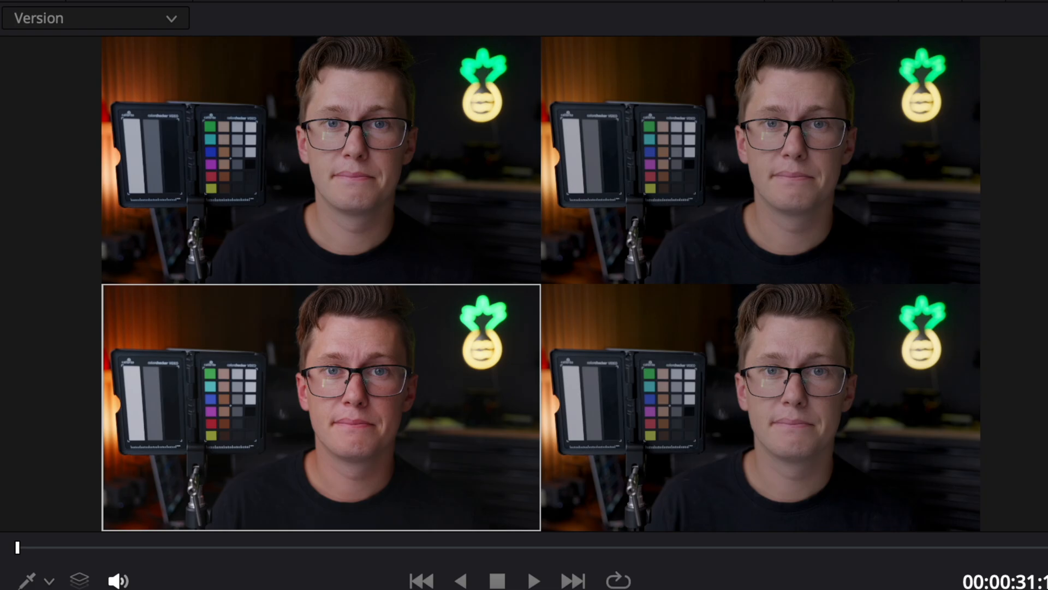
pyautogui.click(321, 161)
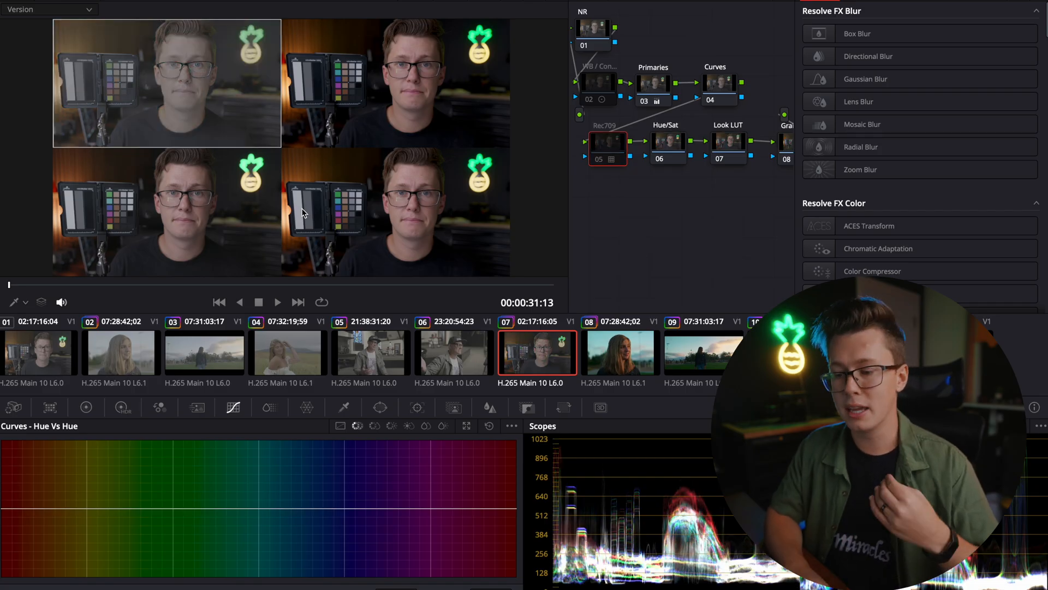
pyautogui.moveTo(297, 186)
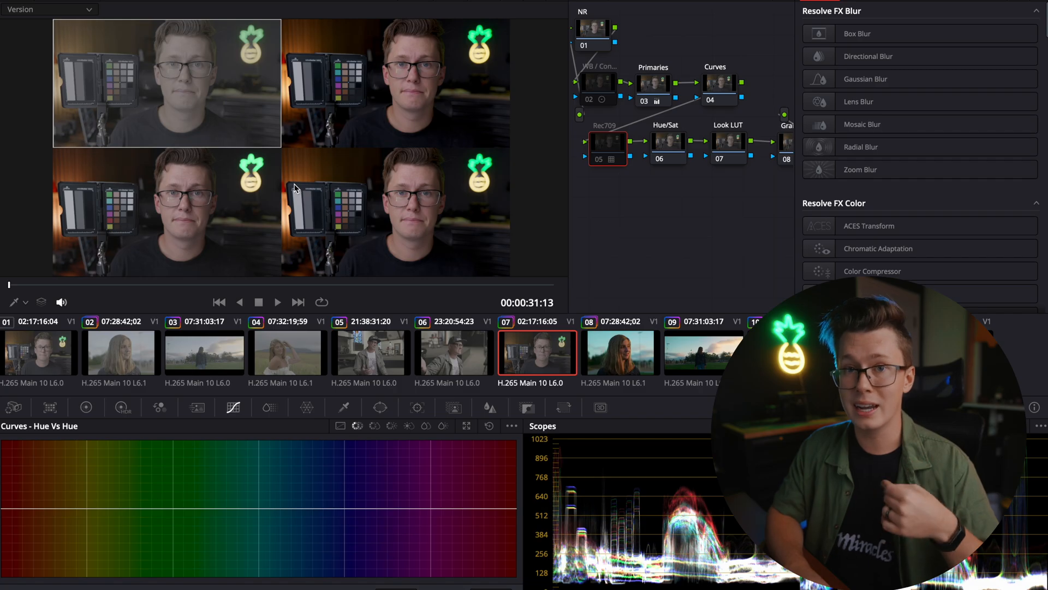
pyautogui.moveTo(210, 142)
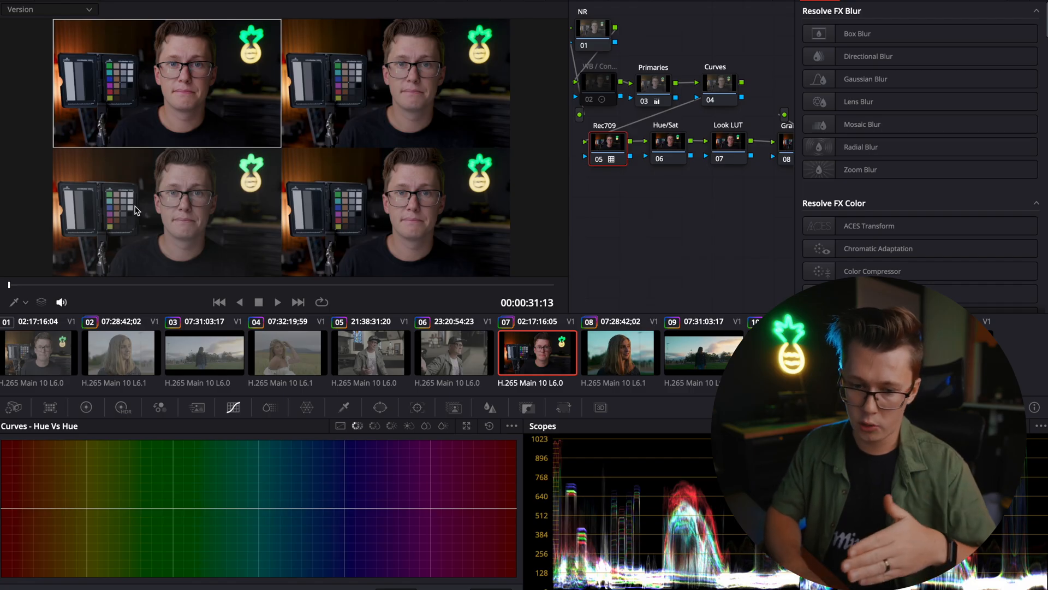
pyautogui.moveTo(192, 92)
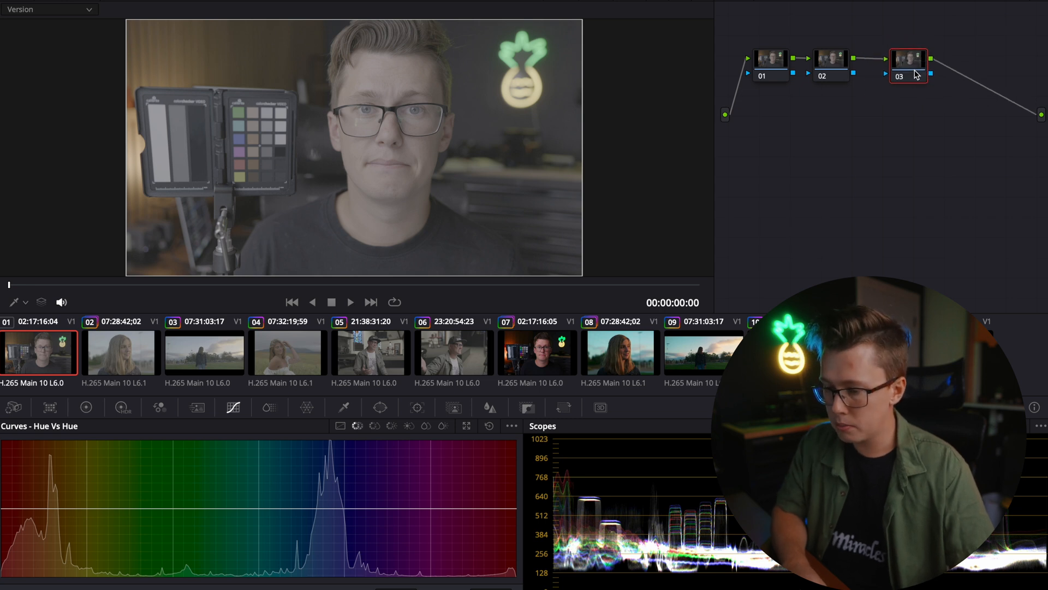
# - Label the second node 'WB/Contrast' and select node 03
pyautogui.click(770, 59)
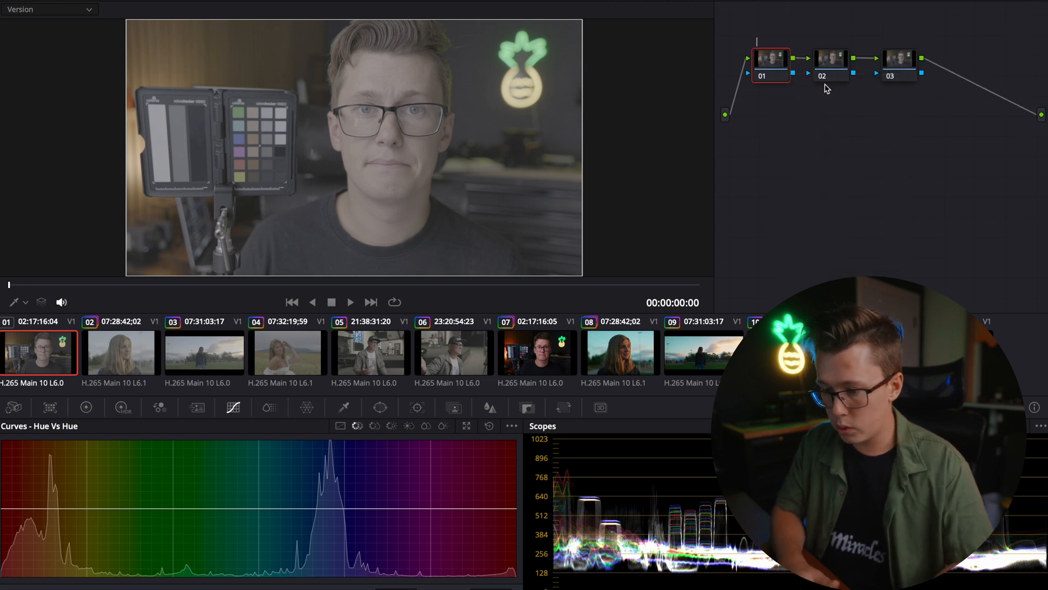
pyautogui.rightClick(831, 59)
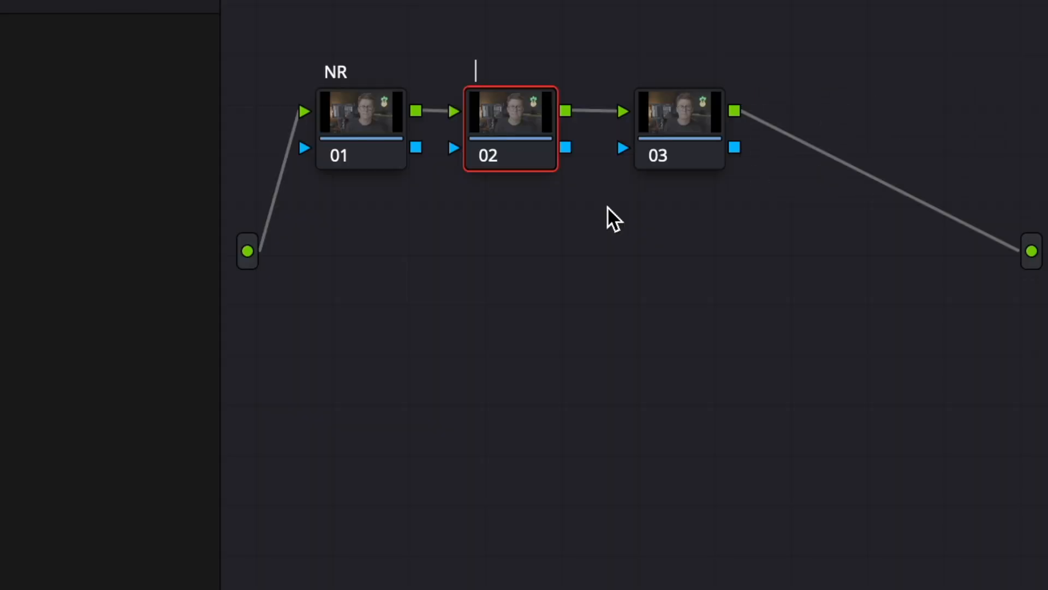
pyautogui.write('WB/')
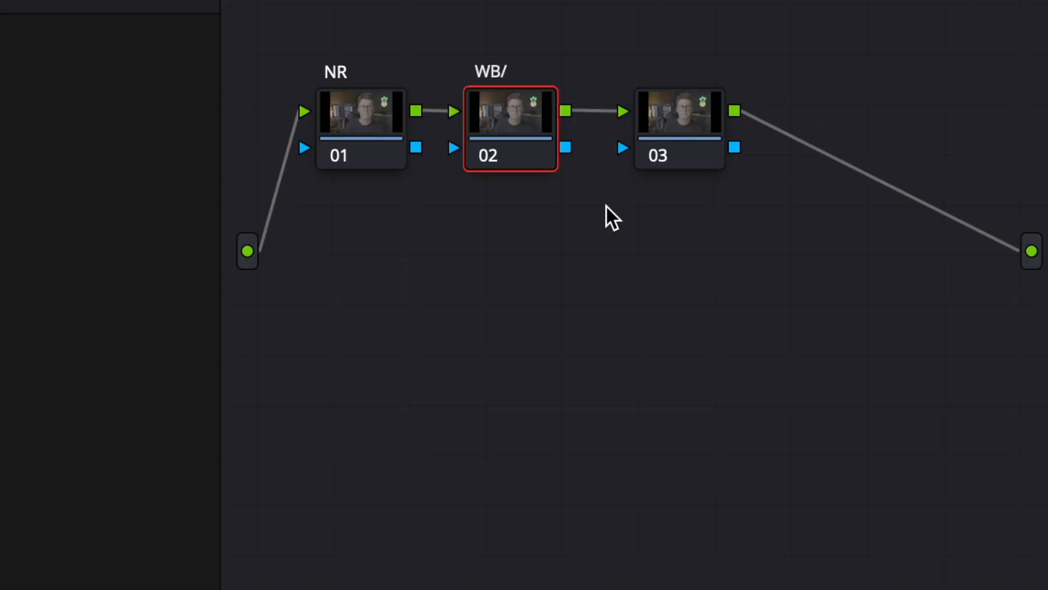
pyautogui.write('Contrast')
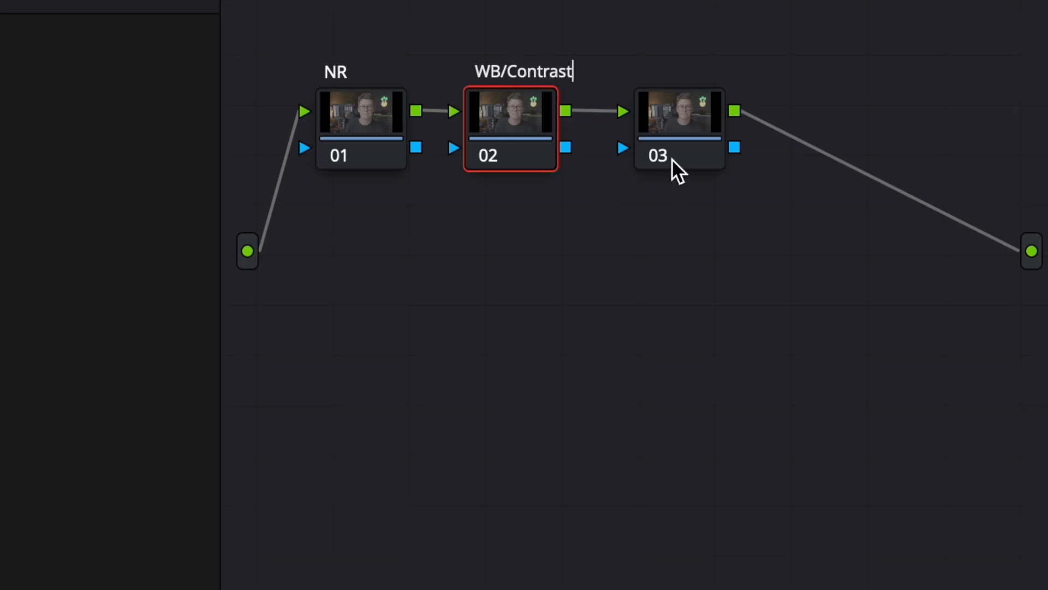
pyautogui.click(678, 113)
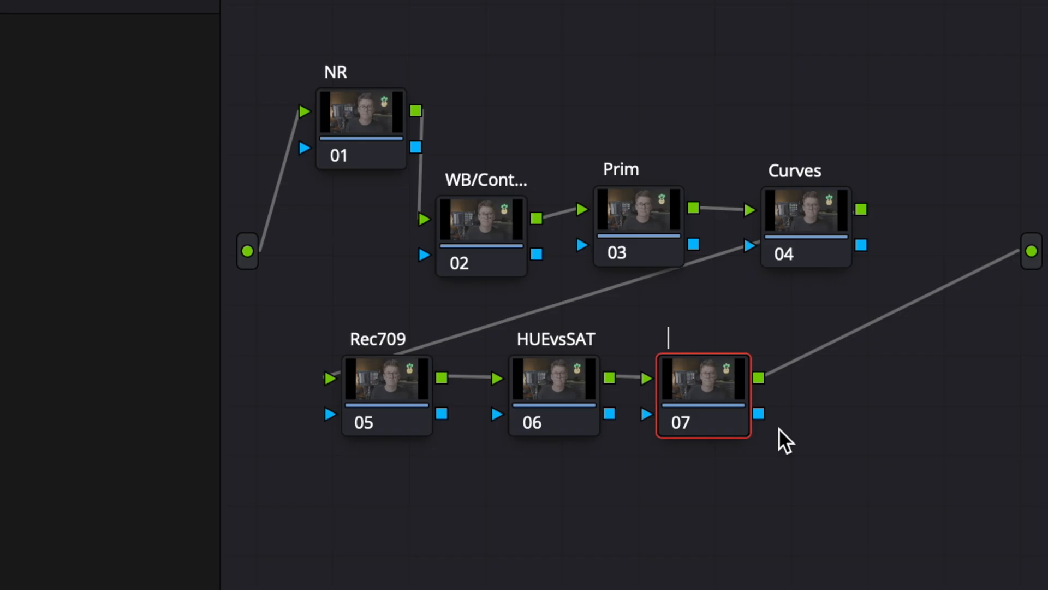
# - Label node 07 'Look LUT' and the new eighth node 'Grain'
pyautogui.write('Look LUT')
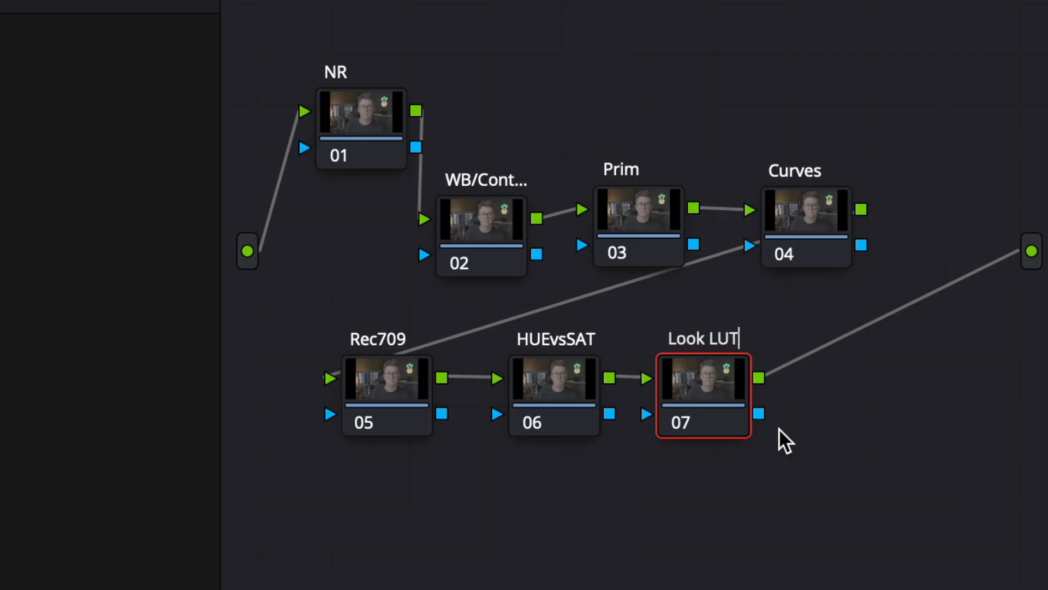
pyautogui.rightClick(853, 378)
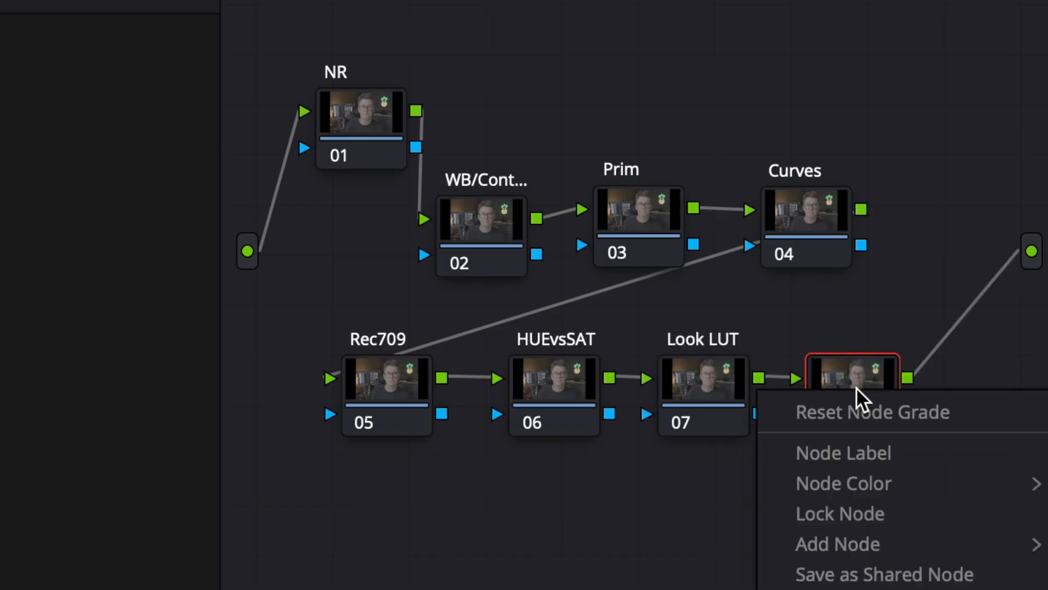
pyautogui.moveTo(882, 468)
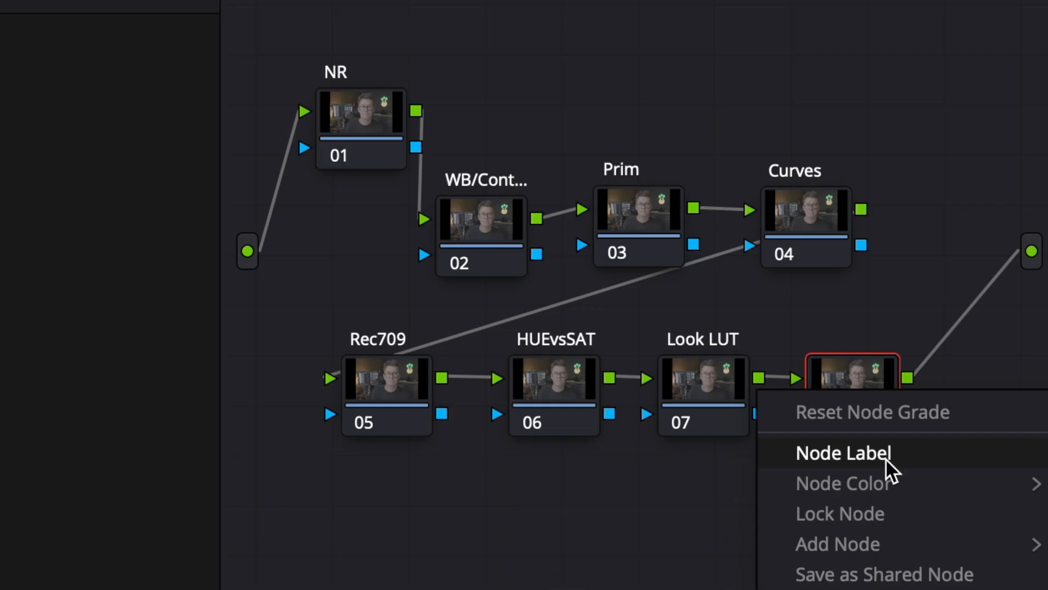
pyautogui.click(844, 452)
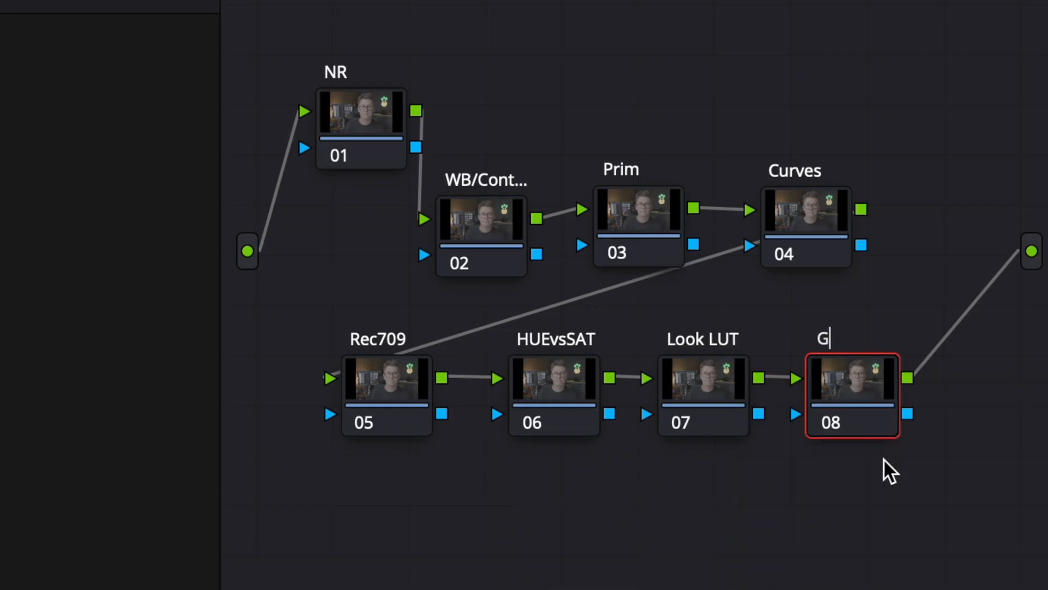
pyautogui.write('rain')
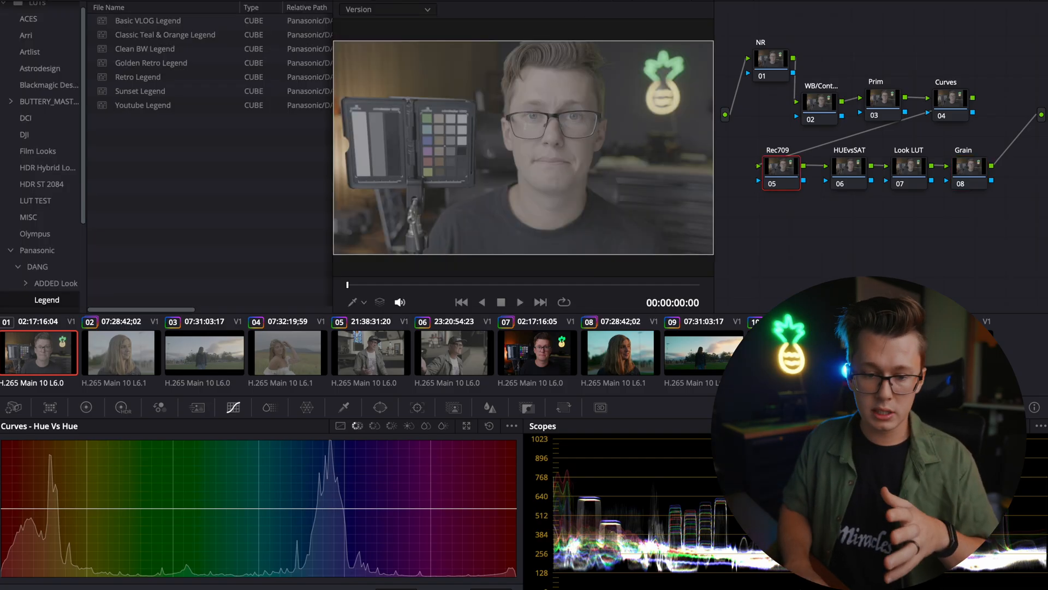
# - Close the LUT browser so the graded clip and eight-node tree fill the view
pyautogui.click(150, 20)
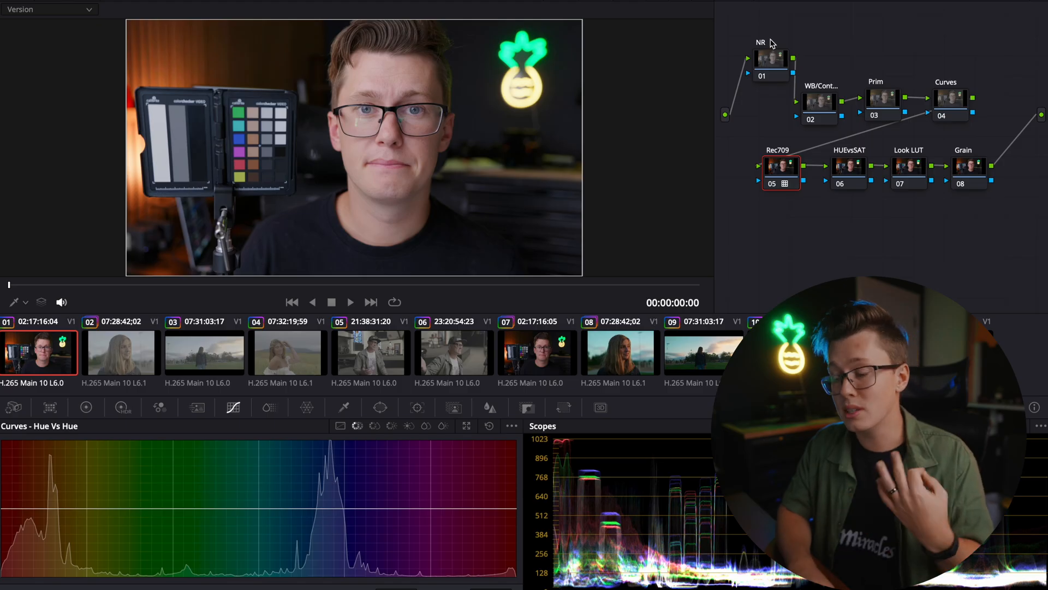
pyautogui.moveTo(991, 85)
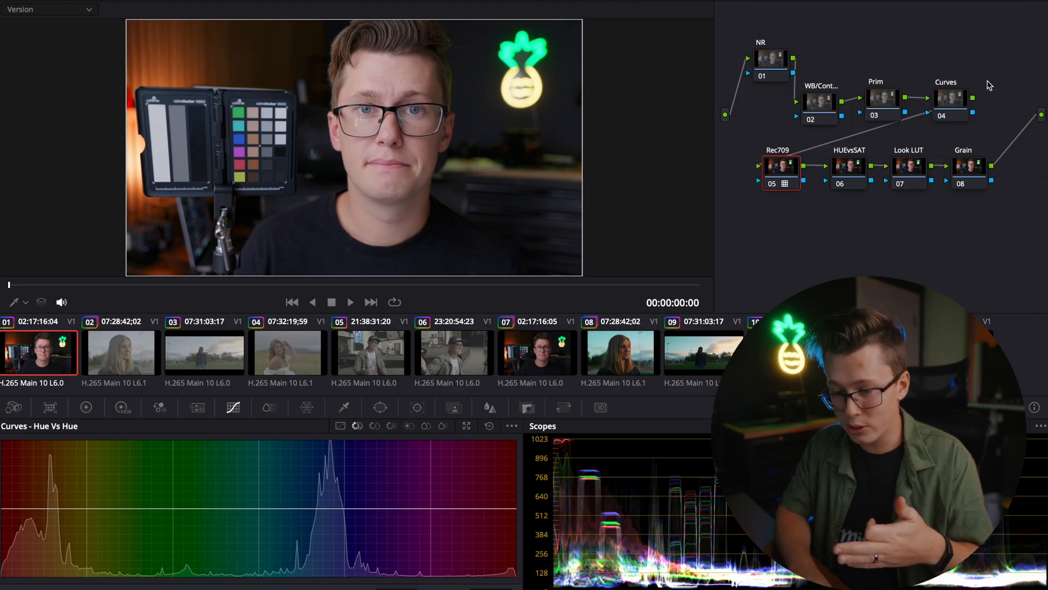
# - Grab still 1.7.1 of the current grade and select it as the Node Tree PowerGrade
pyautogui.rightClick(457, 128)
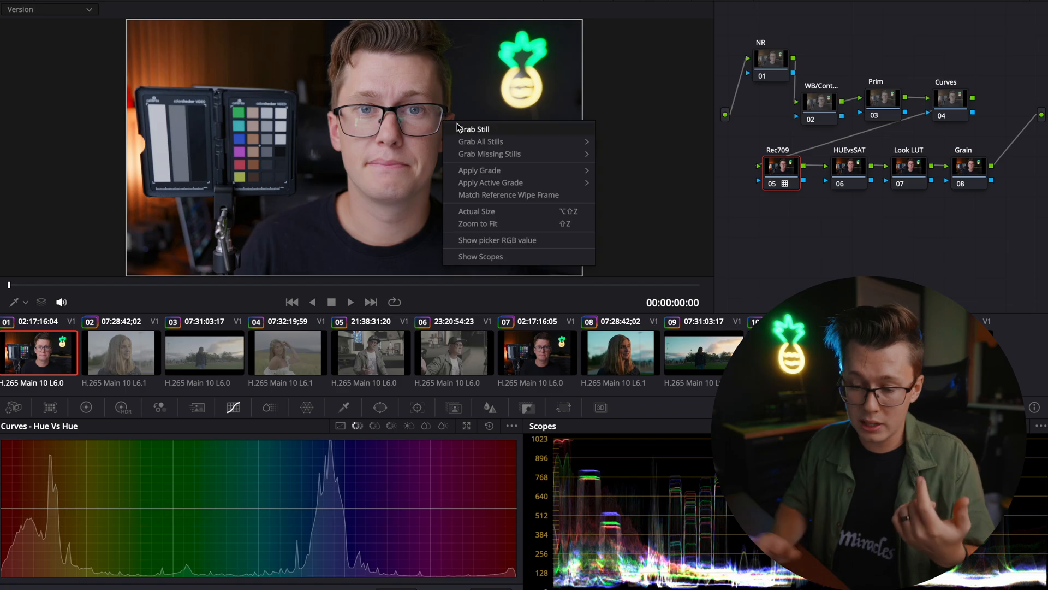
pyautogui.click(461, 130)
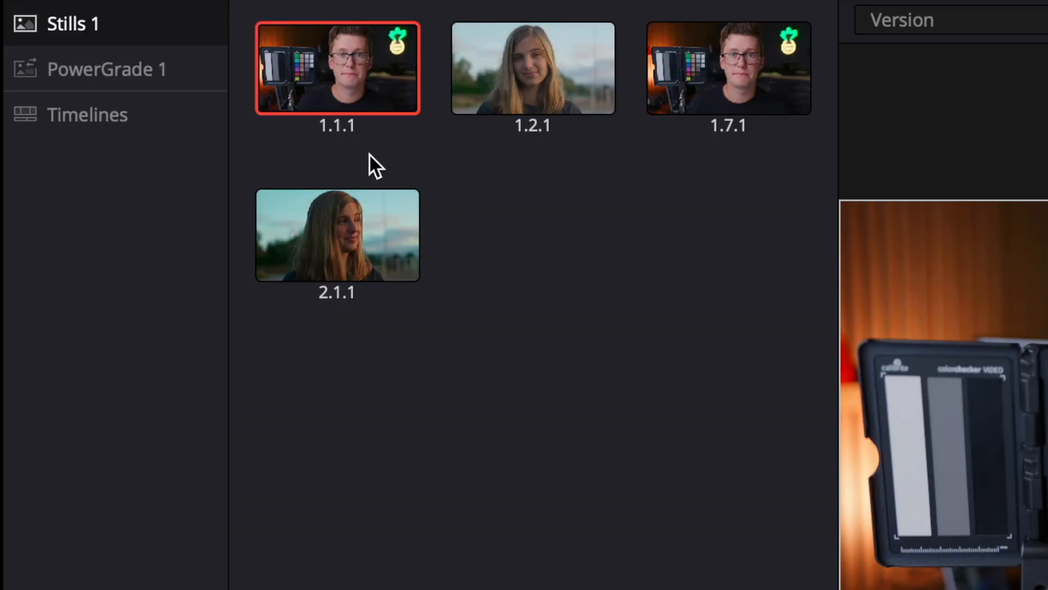
pyautogui.moveTo(737, 146)
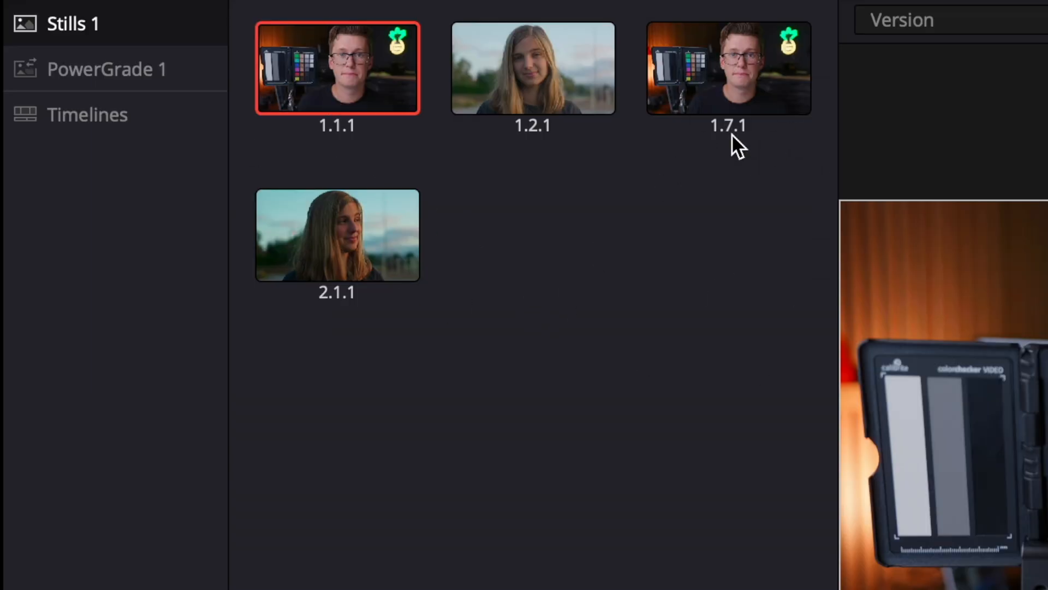
pyautogui.click(107, 69)
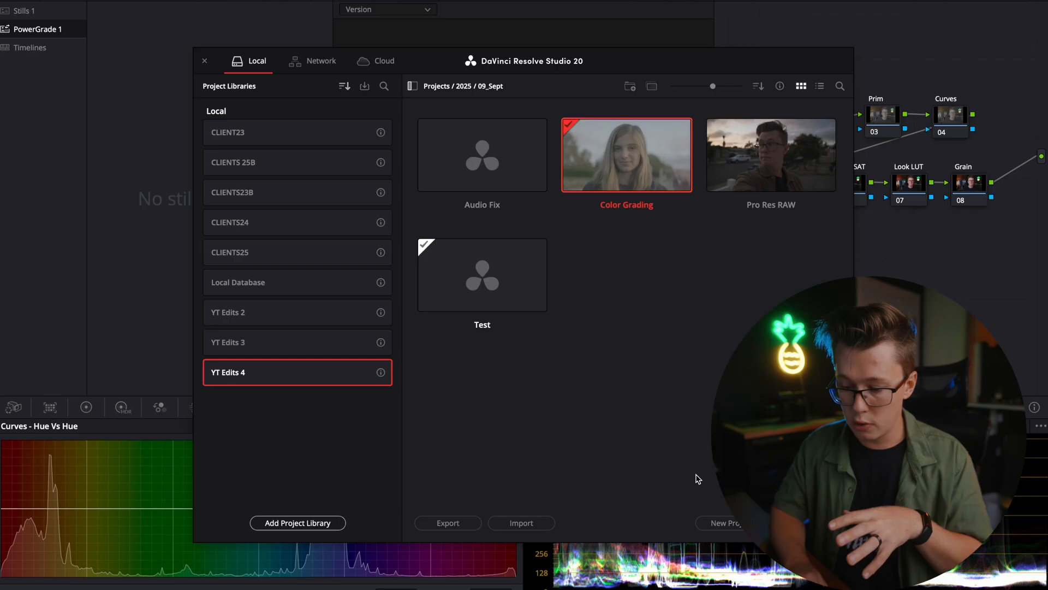
pyautogui.moveTo(381, 141)
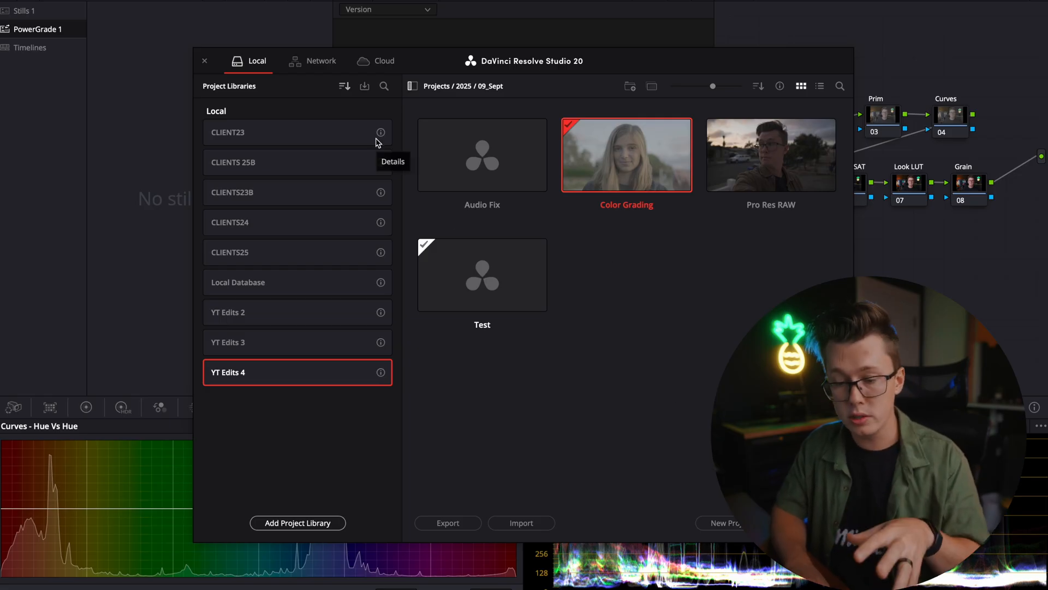
pyautogui.moveTo(235, 89)
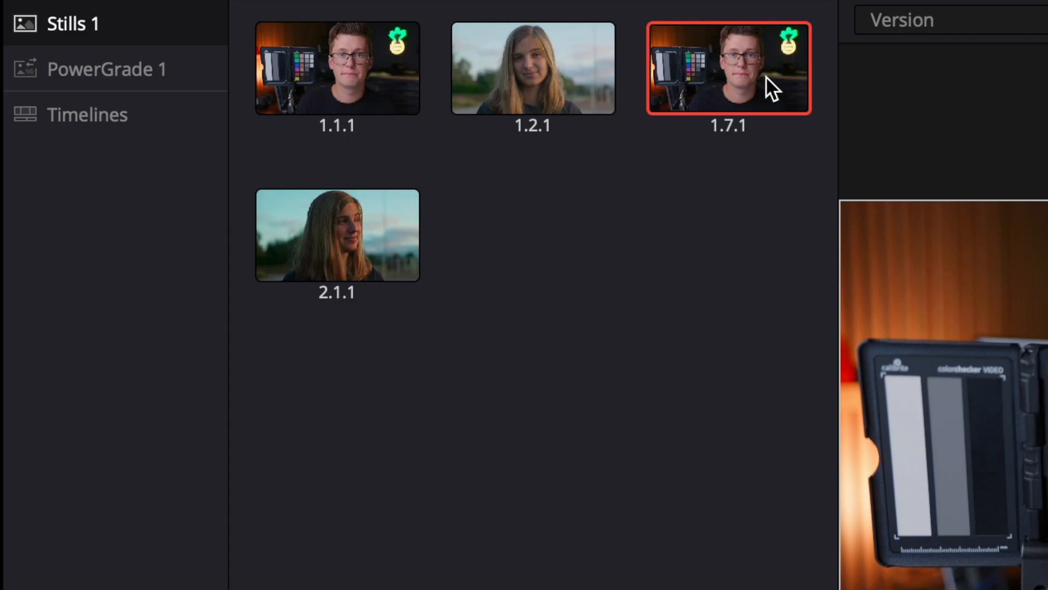
pyautogui.moveTo(161, 73)
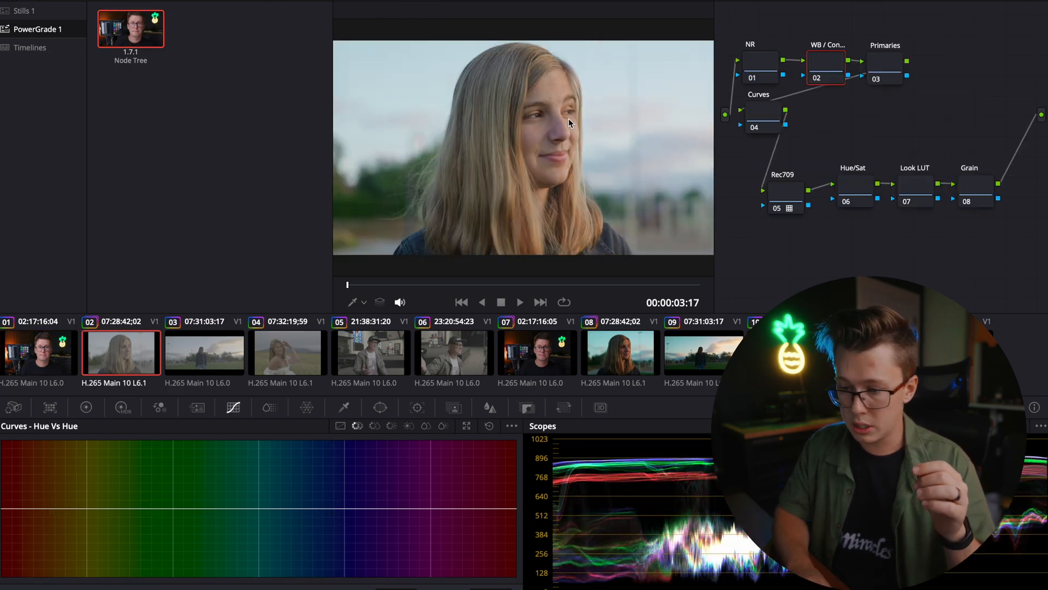
# - Apply the Node Tree PowerGrade to clips 03 through 06 in turn
pyautogui.click(785, 187)
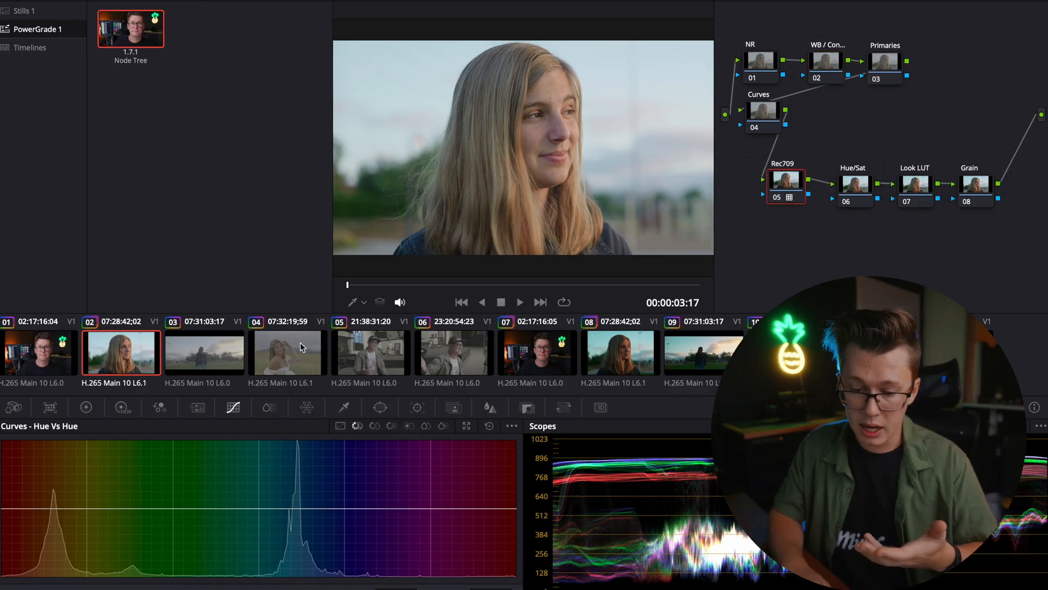
pyautogui.click(287, 352)
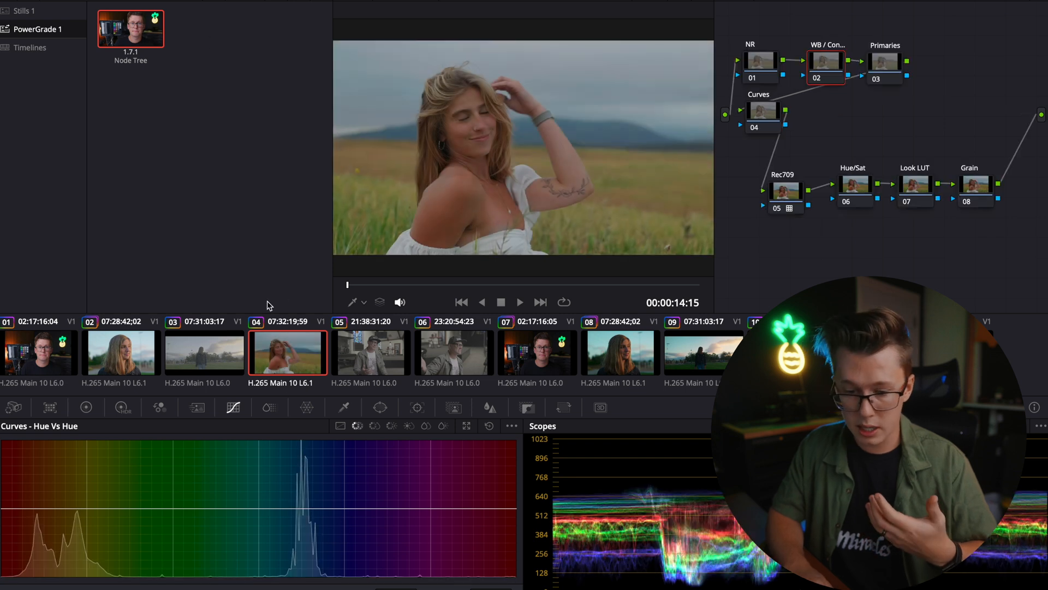
pyautogui.click(204, 352)
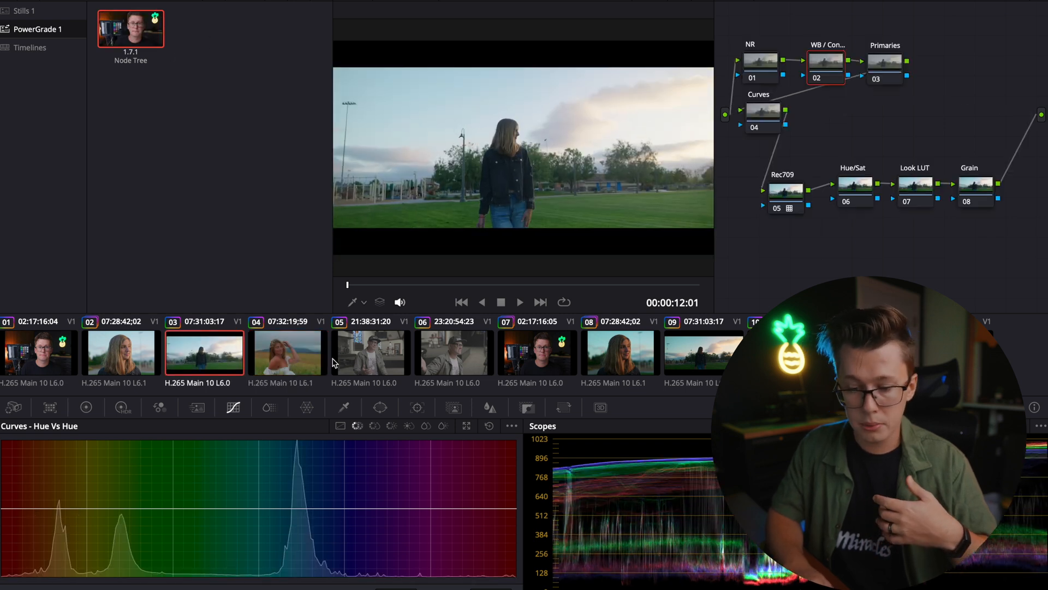
pyautogui.click(370, 353)
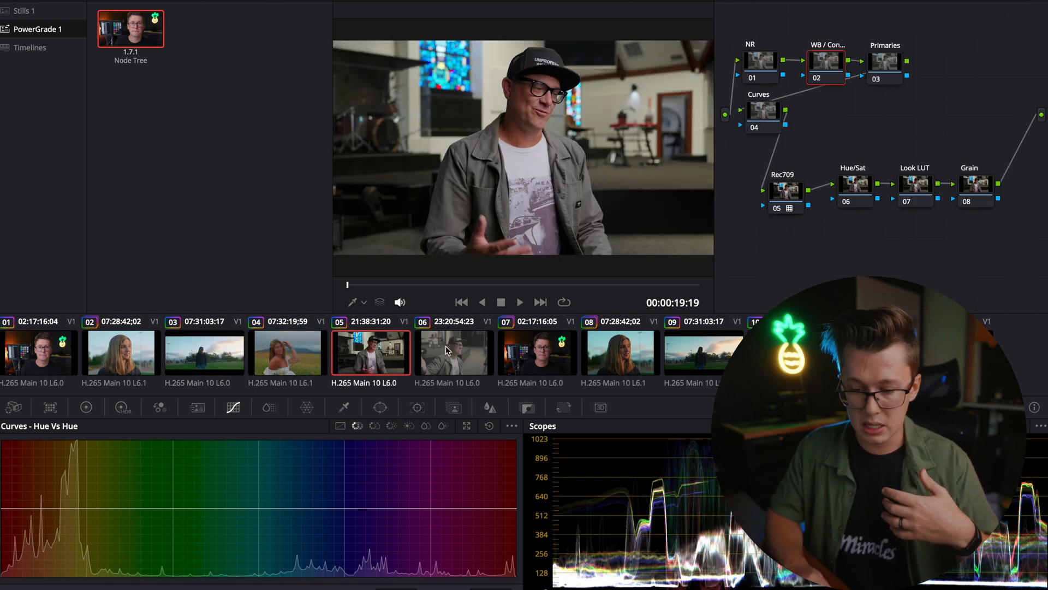
pyautogui.click(454, 353)
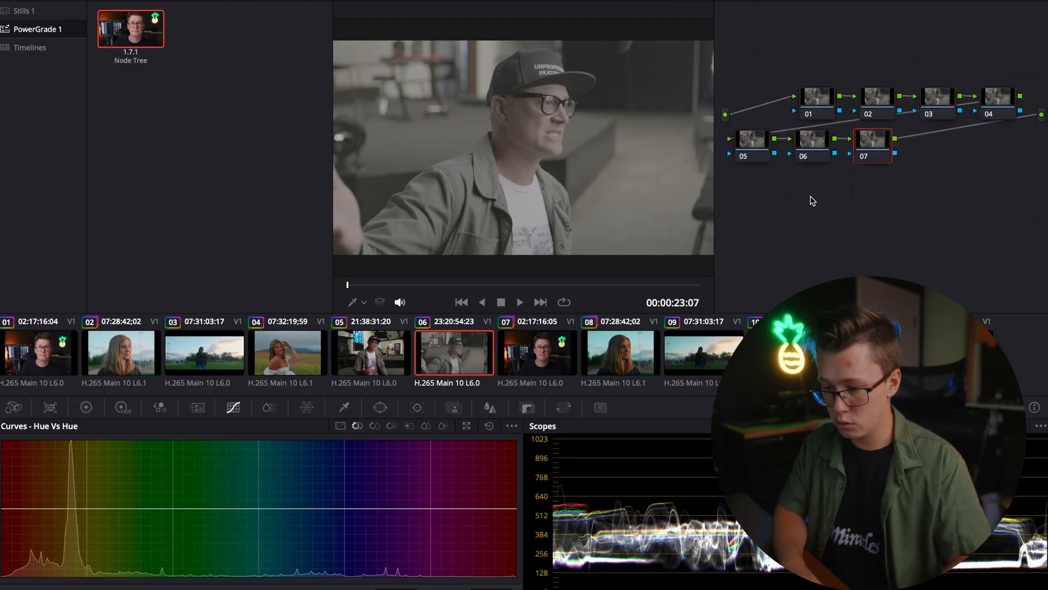
pyautogui.moveTo(778, 179)
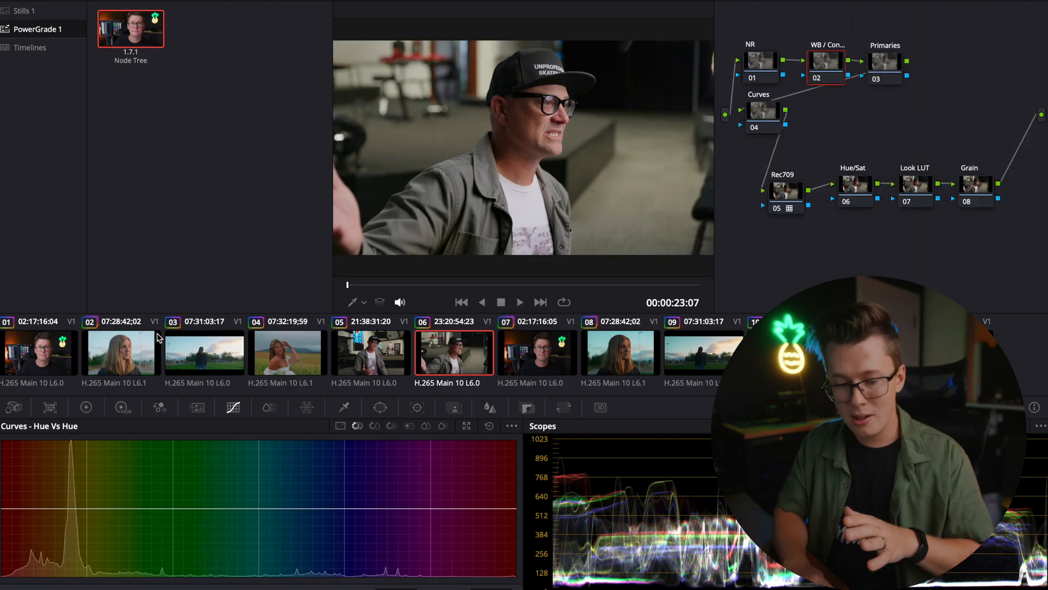
# - Review clips 01, 05 and 06, then return to clip 02 for grading
pyautogui.click(38, 352)
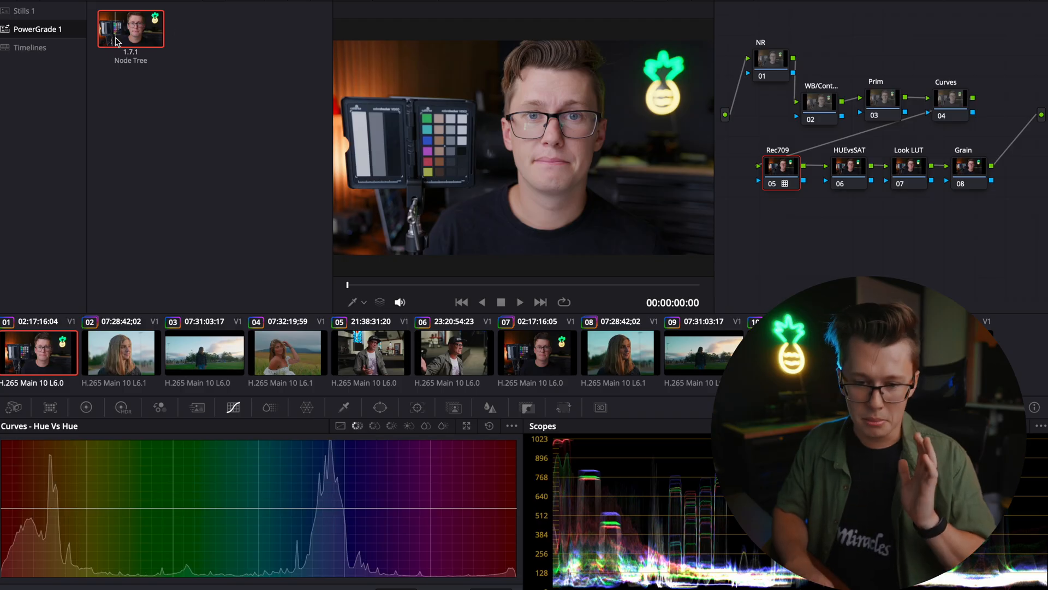
pyautogui.click(370, 352)
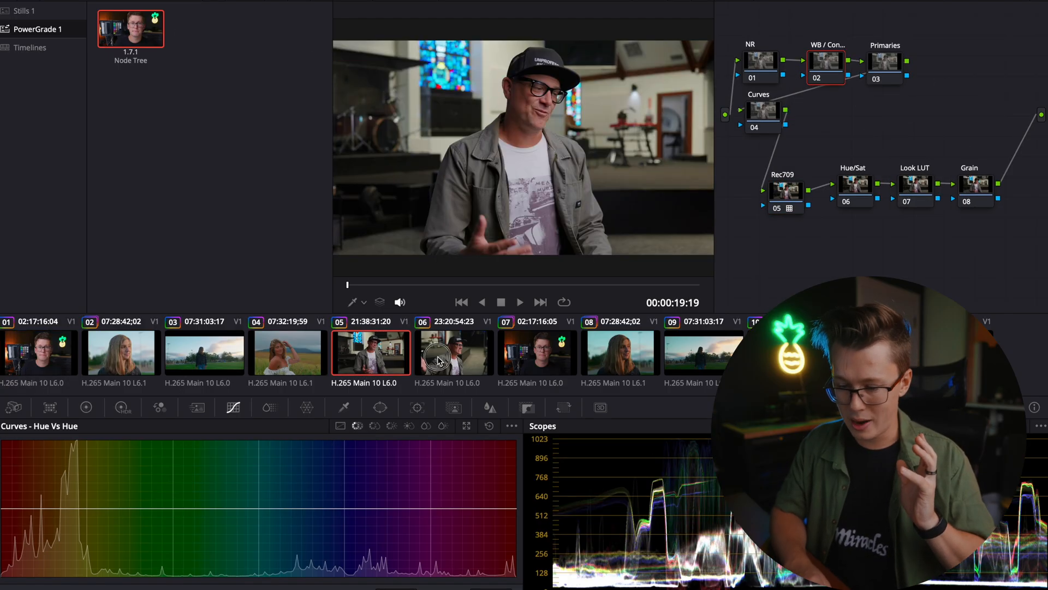
pyautogui.click(455, 353)
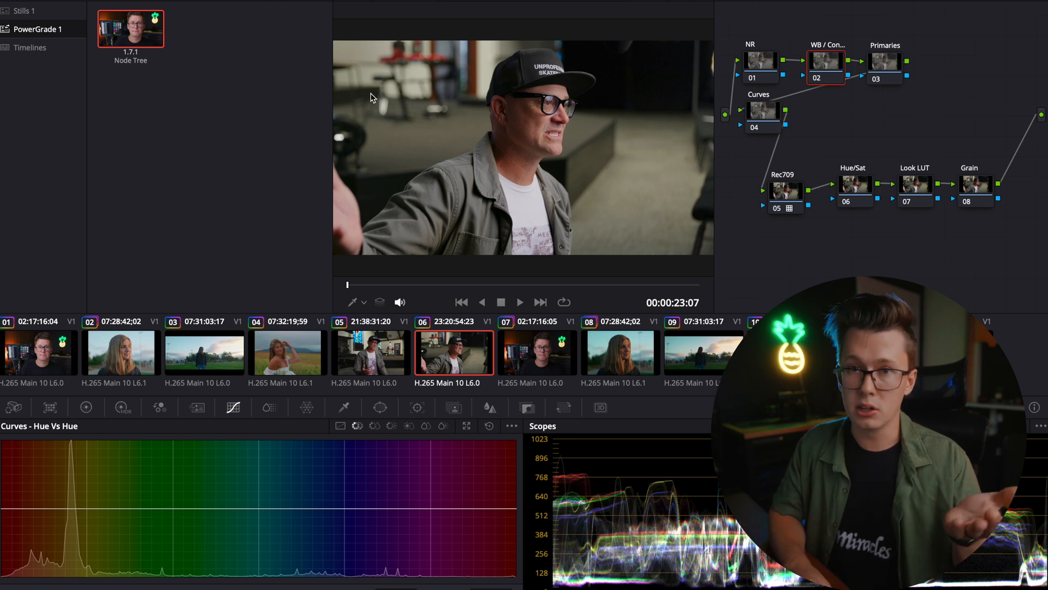
pyautogui.click(121, 353)
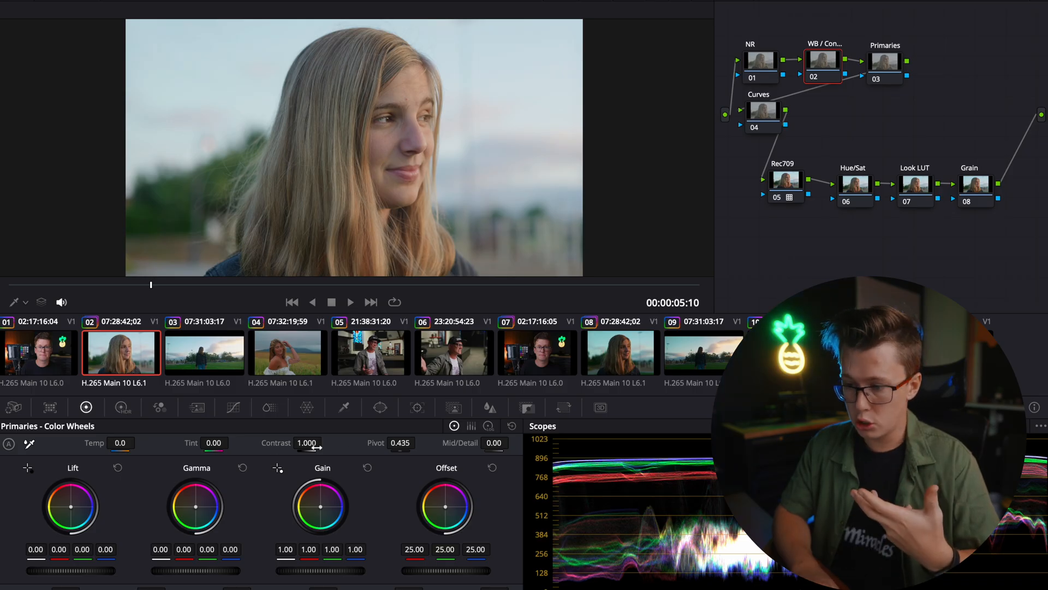
pyautogui.moveTo(835, 72)
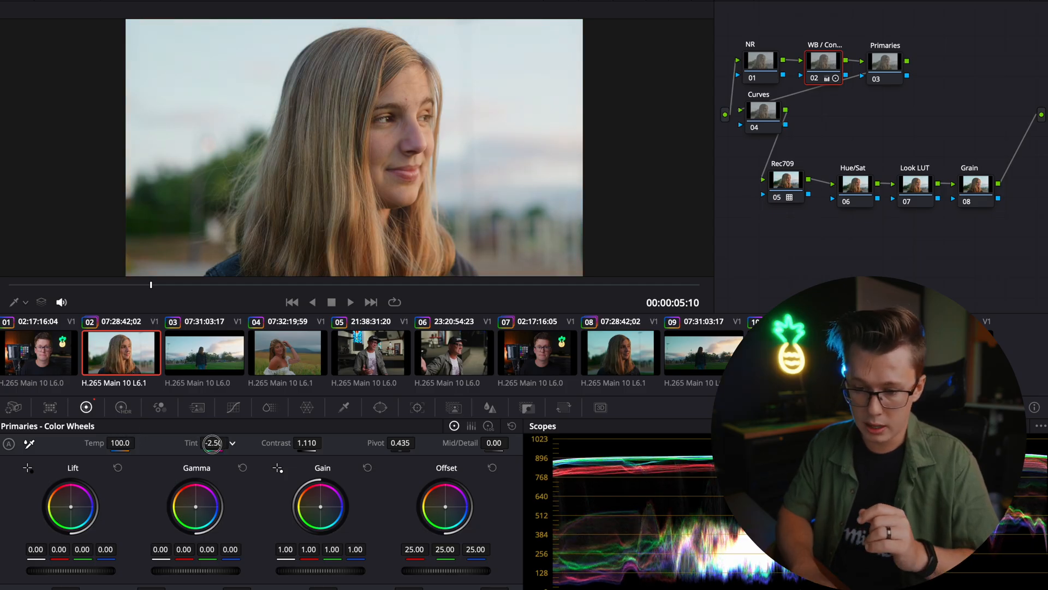
# - Move on to clip 02's Primaries node after setting WB / Contrast
pyautogui.click(886, 63)
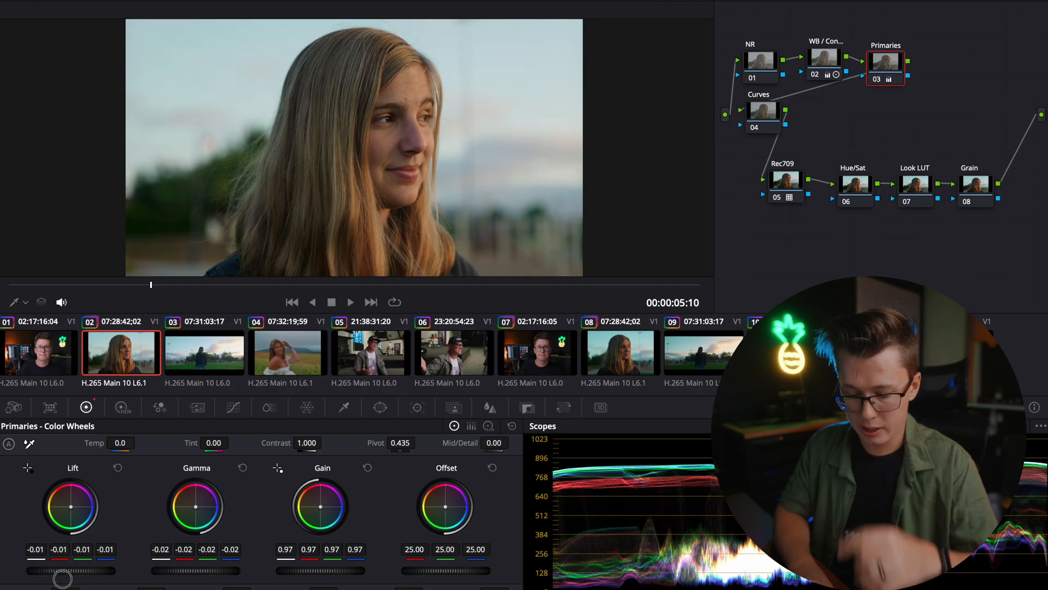
pyautogui.moveTo(134, 558)
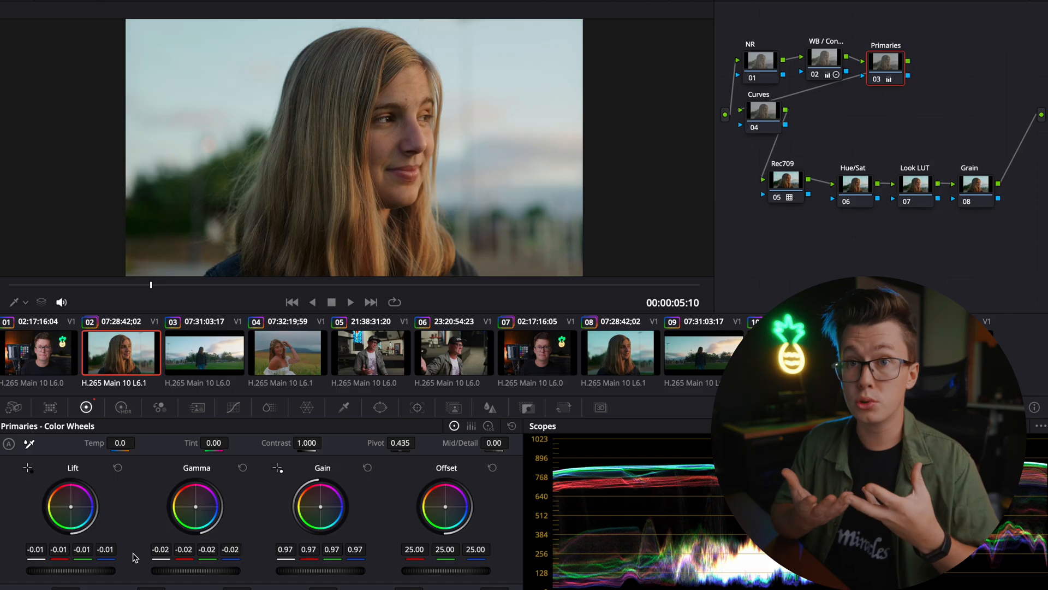
# - Move to the Curves node once Lift -0.01, Gamma -0.02 and Gain 0.97 are set
pyautogui.click(762, 110)
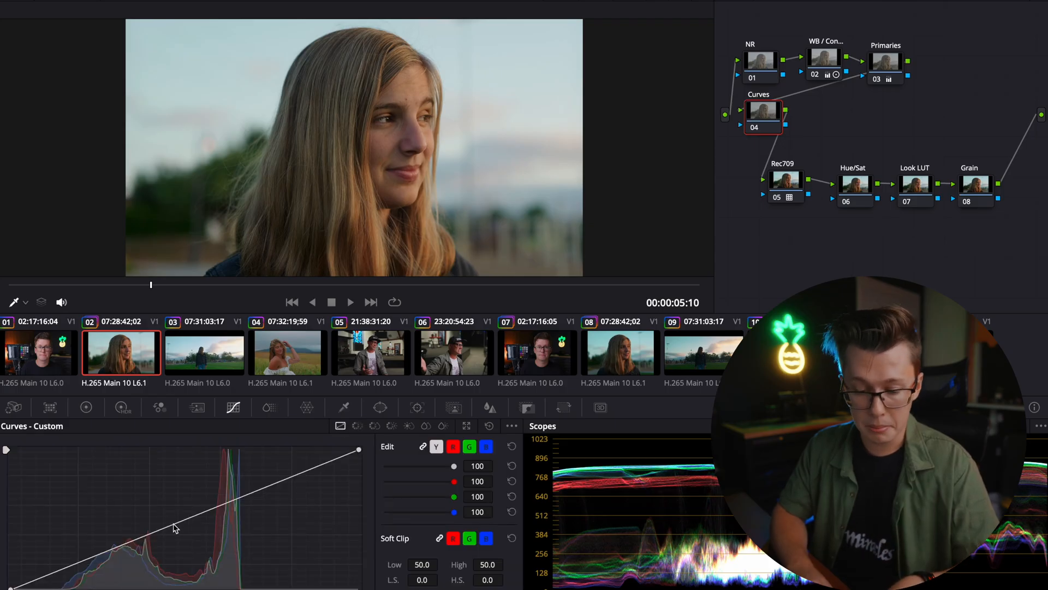
# - Add two control points to the custom luma curve to form a gentle S-curve
pyautogui.click(175, 526)
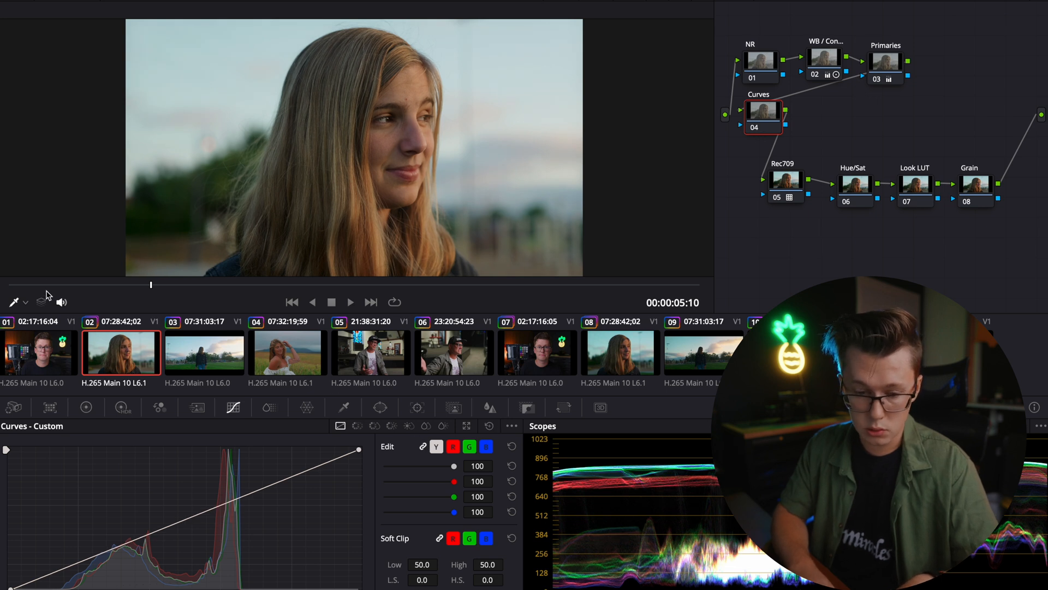
pyautogui.click(176, 522)
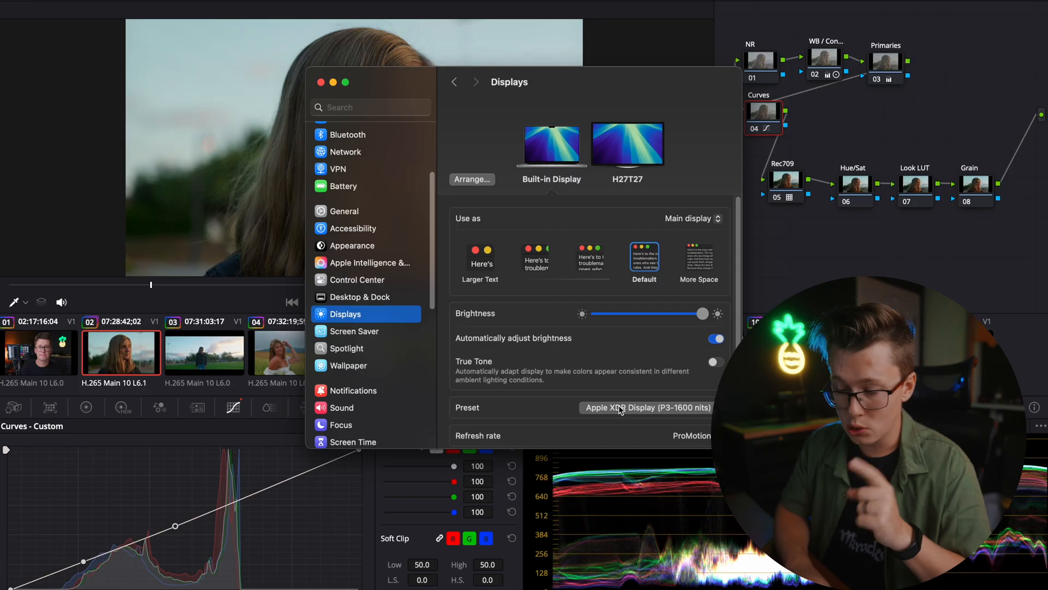
pyautogui.scroll(-3)
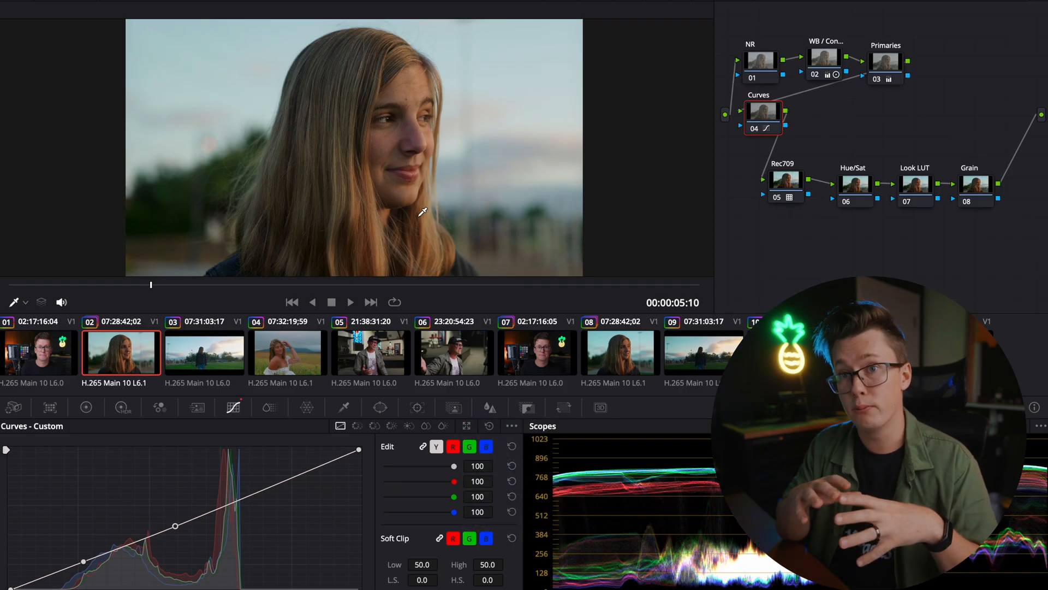
pyautogui.click(854, 173)
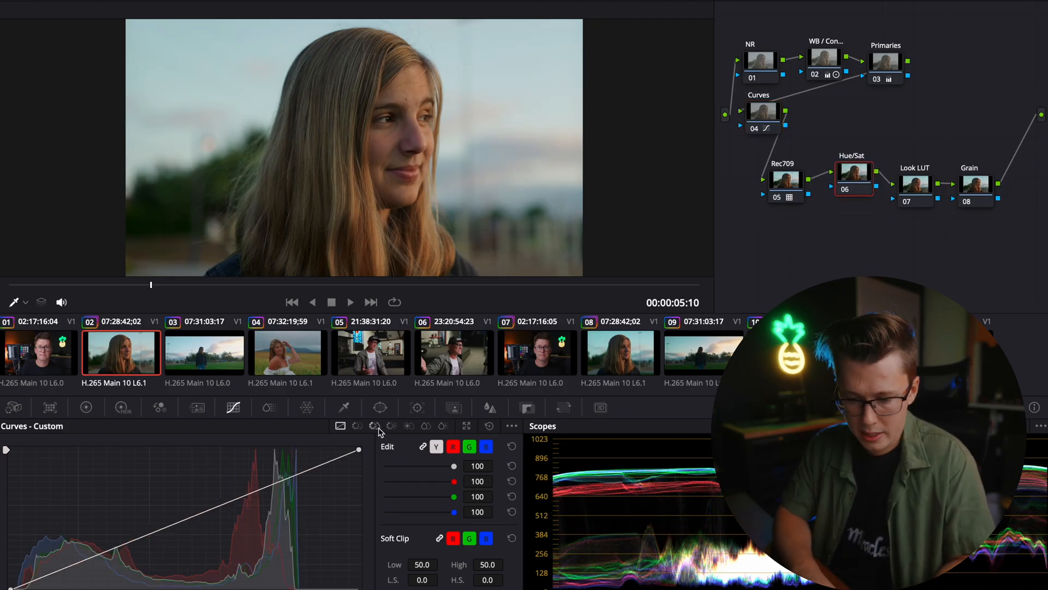
# - Show the Hue vs Hue curve on the Hue/Sat node
pyautogui.click(375, 426)
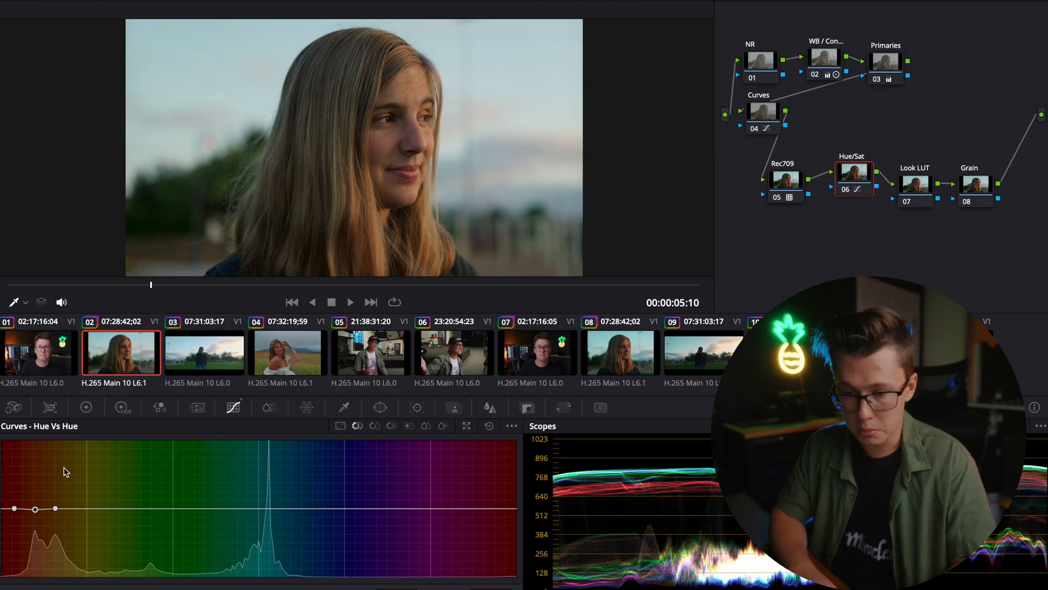
pyautogui.moveTo(411, 157)
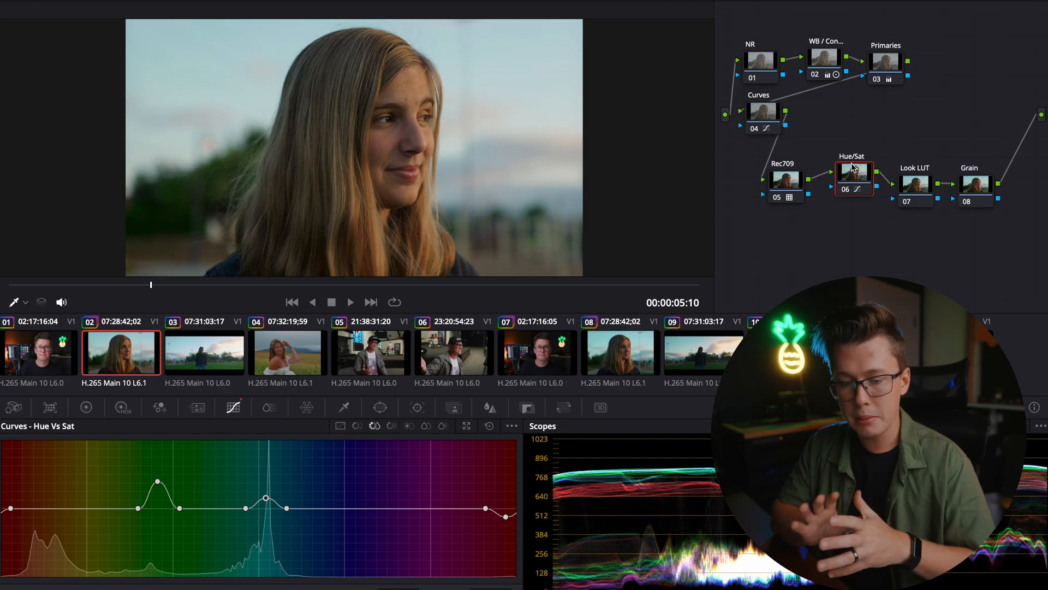
pyautogui.moveTo(936, 196)
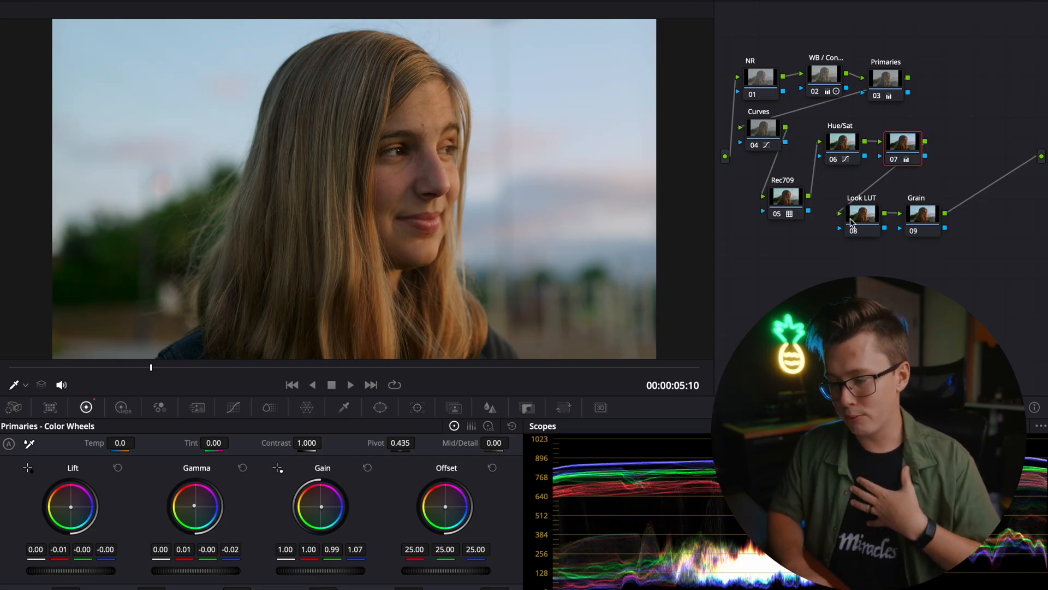
# - Select the Look LUT node after adding the blue-gain 1.07 node
pyautogui.click(840, 213)
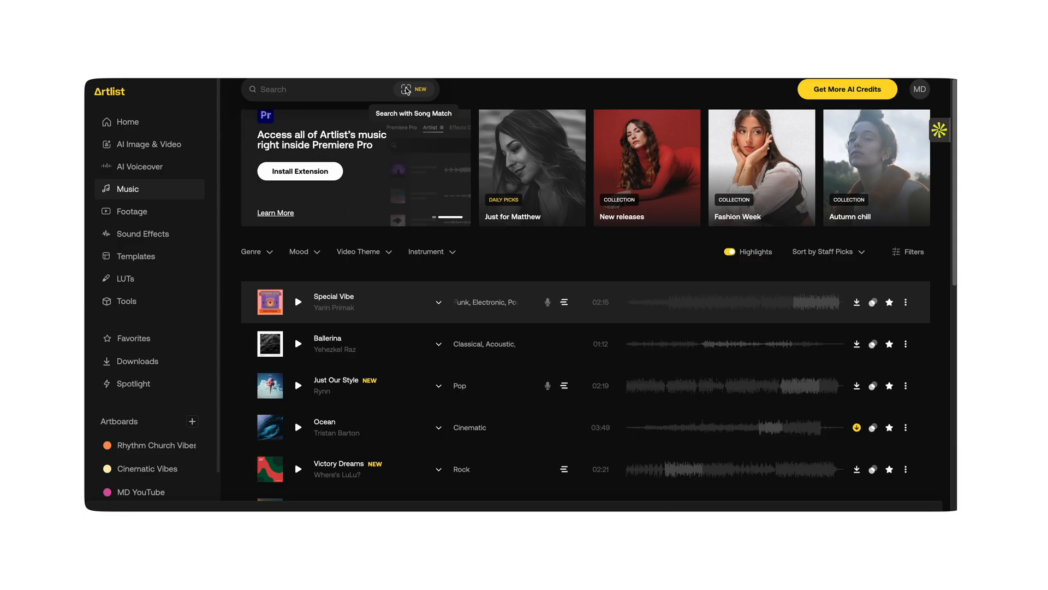
# - Try Artlist Song Match and voice cloning, then enter the LUT library
pyautogui.click(405, 89)
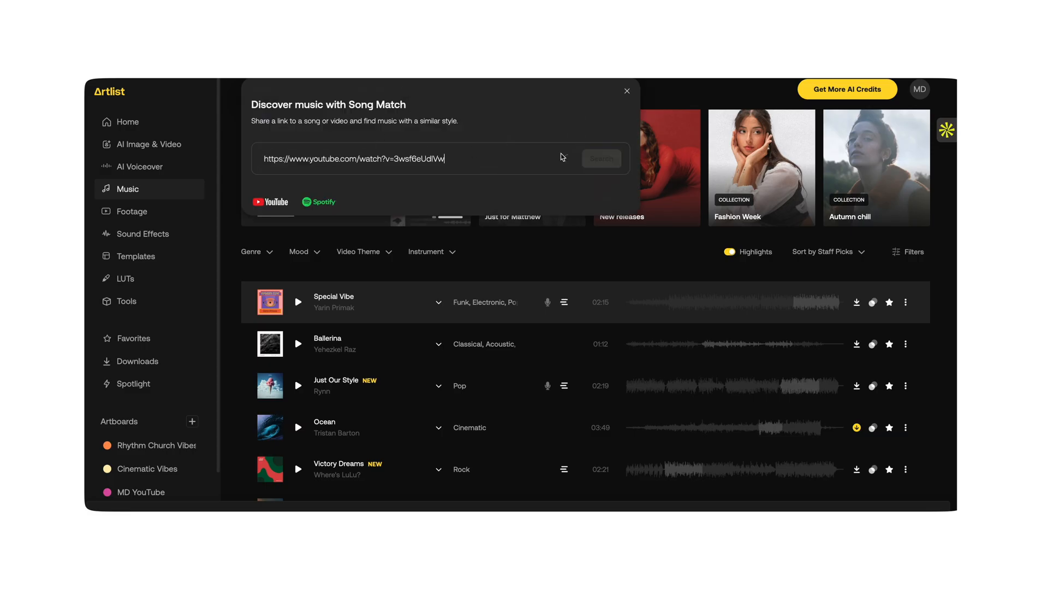
pyautogui.click(626, 91)
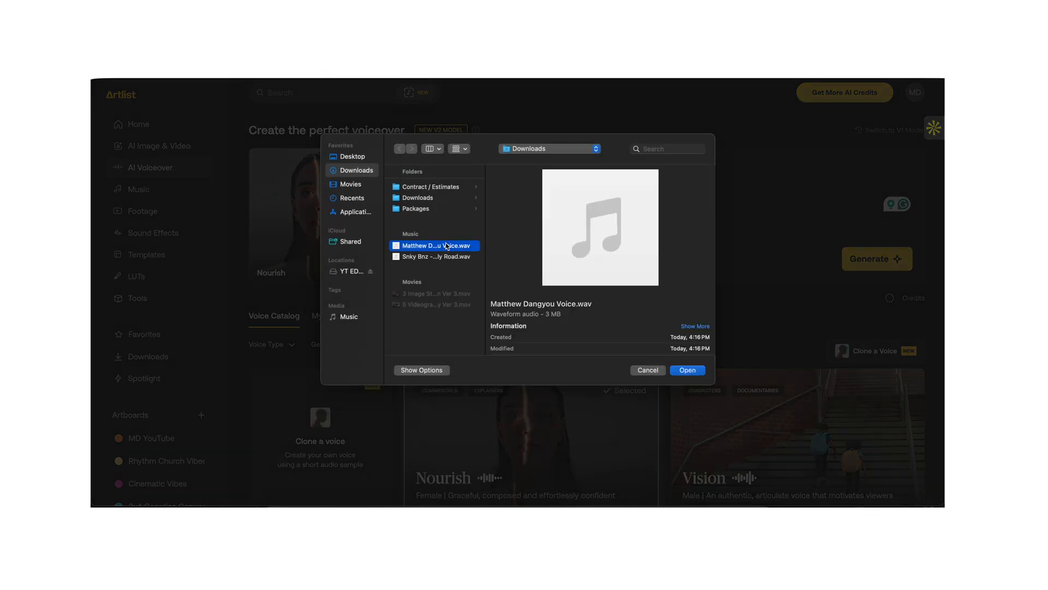
pyautogui.click(687, 370)
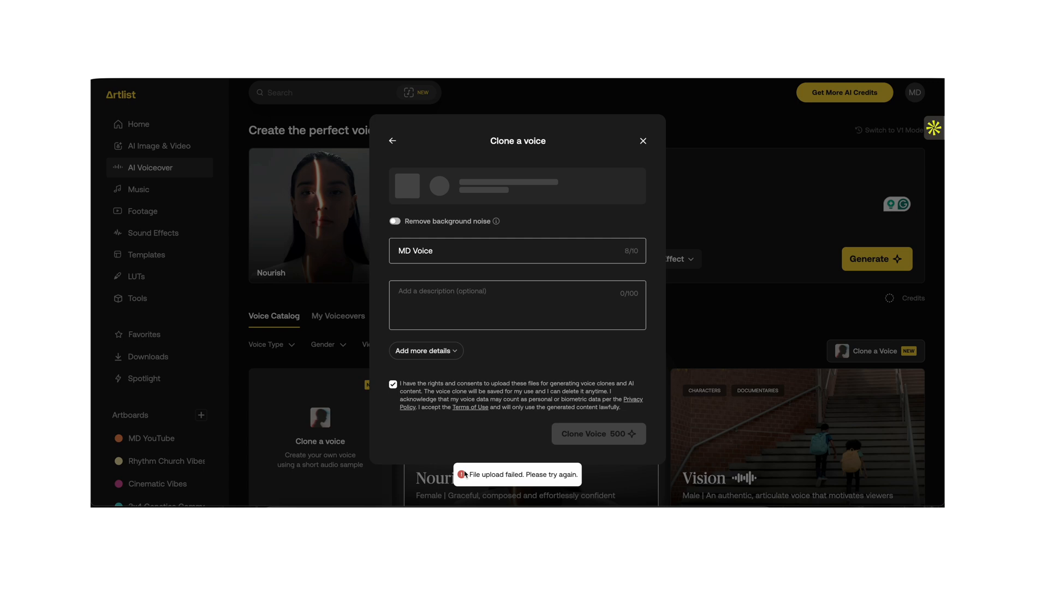
pyautogui.click(125, 278)
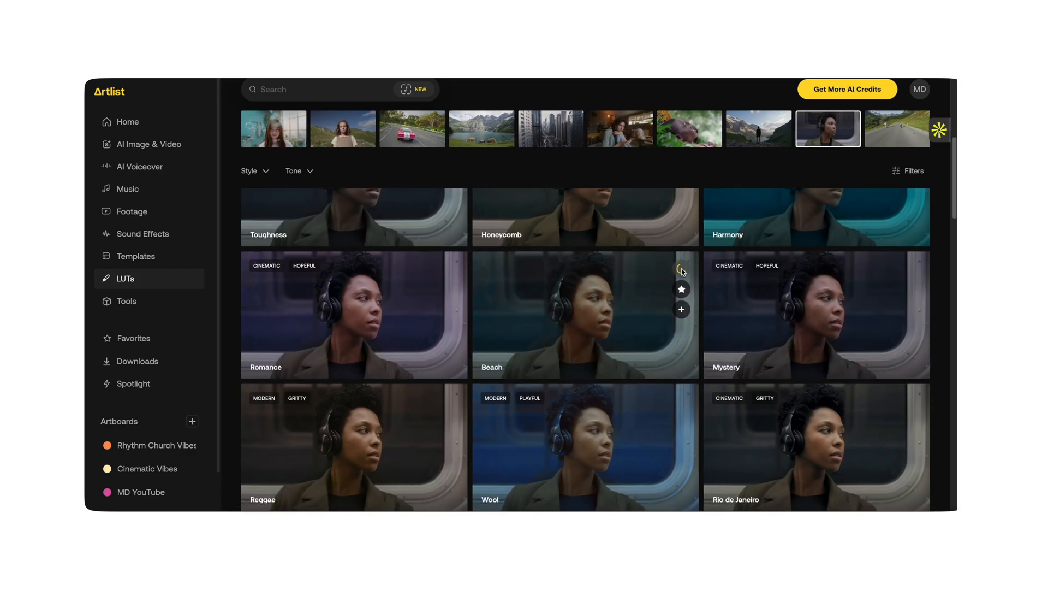
# - Preview the looks on a different sample shot and pick the Beach LUT to download
pyautogui.click(618, 128)
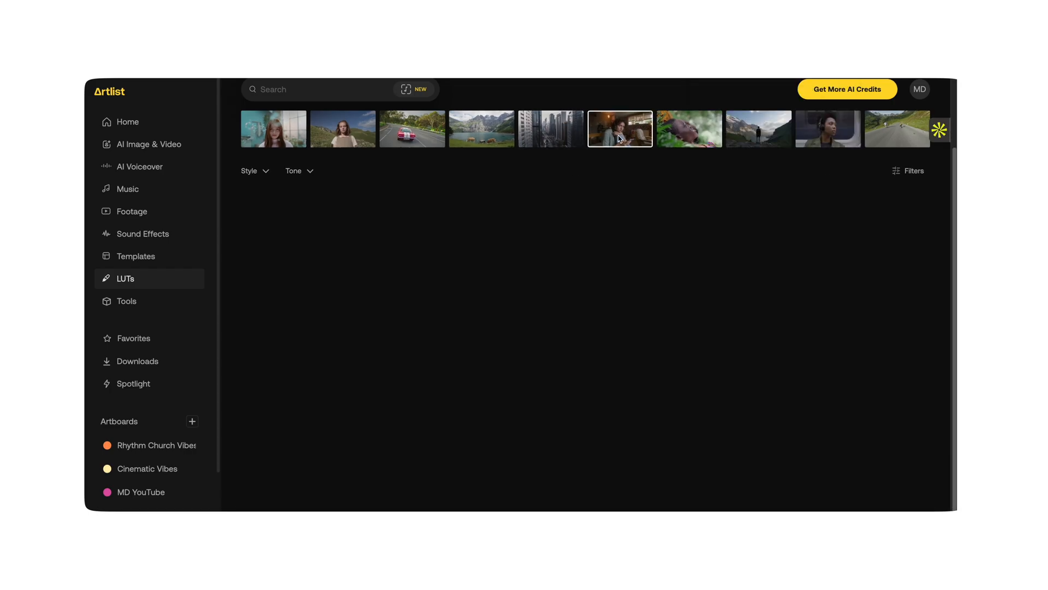
pyautogui.click(619, 129)
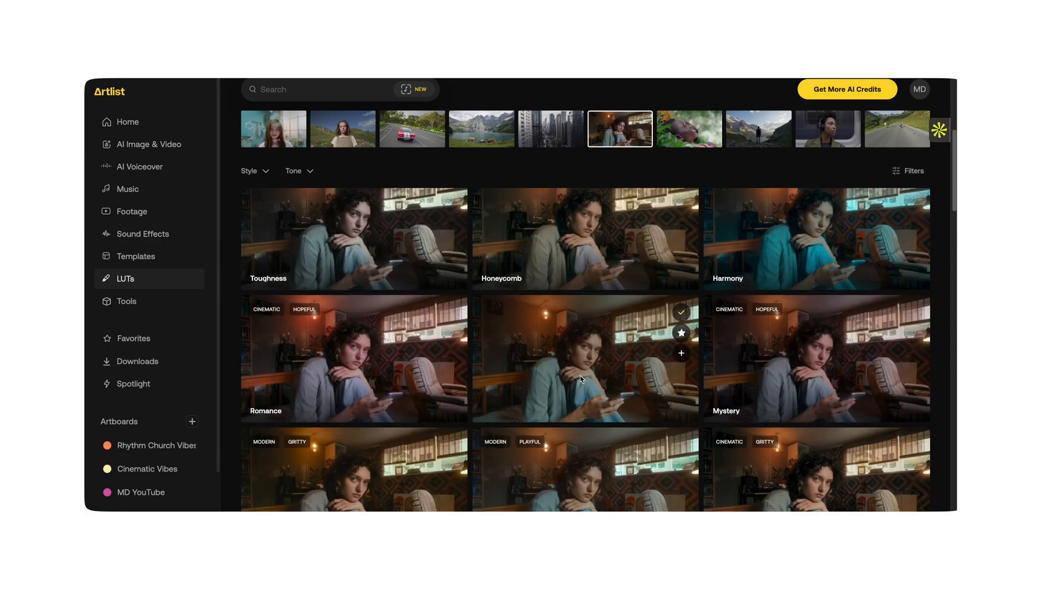
pyautogui.click(481, 129)
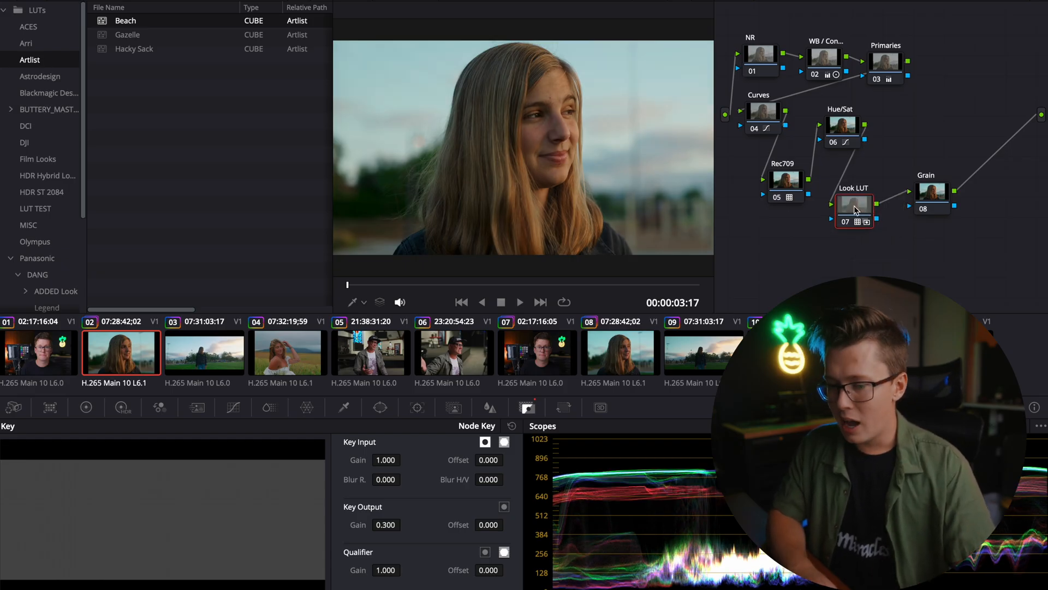
# - Select the Grain node after applying Beach at 0.300 key output gain
pyautogui.click(941, 193)
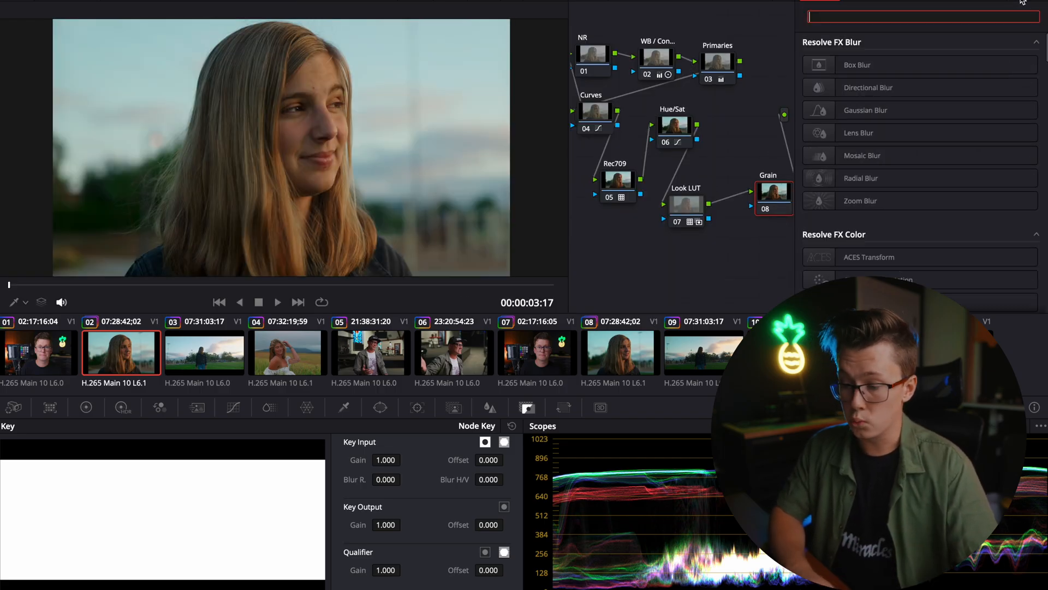
# - Find Film Grain by searching 'grain' in Effects, apply it to the Grain node, and clear the search
pyautogui.write('grain')
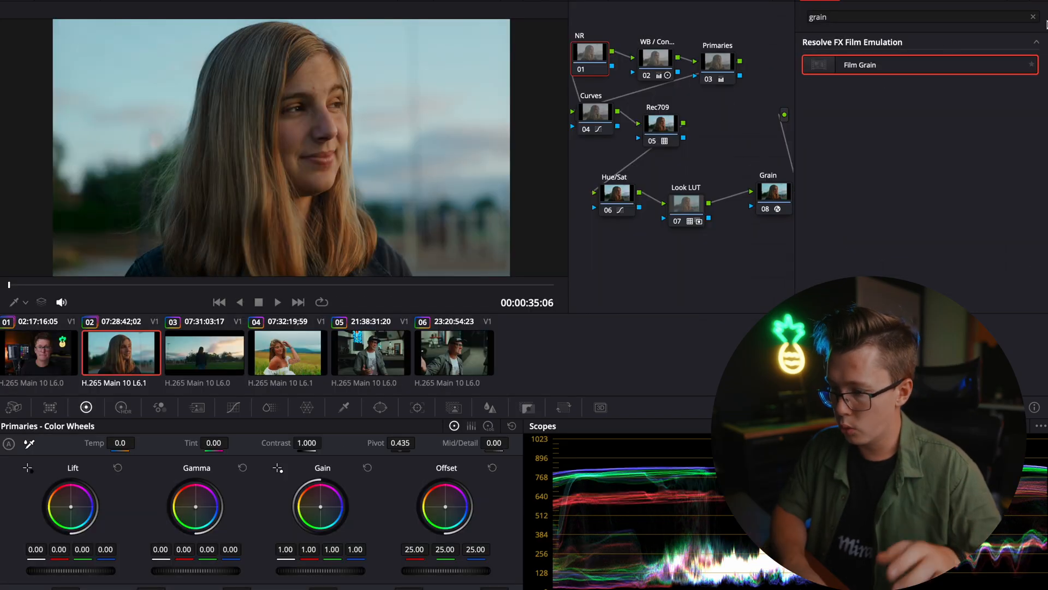
pyautogui.click(1031, 16)
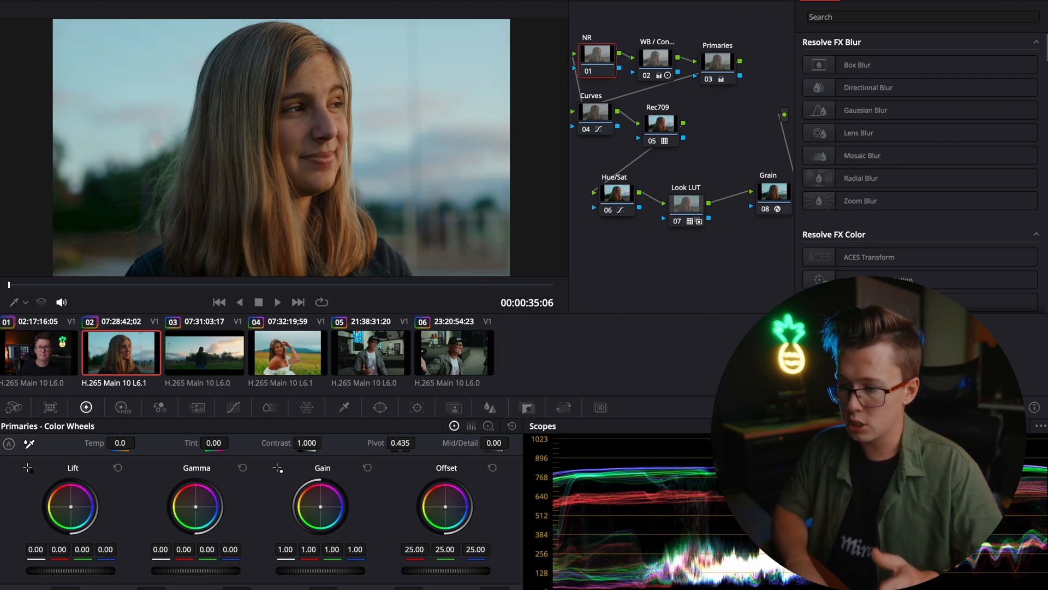
# - Load clip 05, the interview of the man in the cap, with its own node tree
pyautogui.click(370, 353)
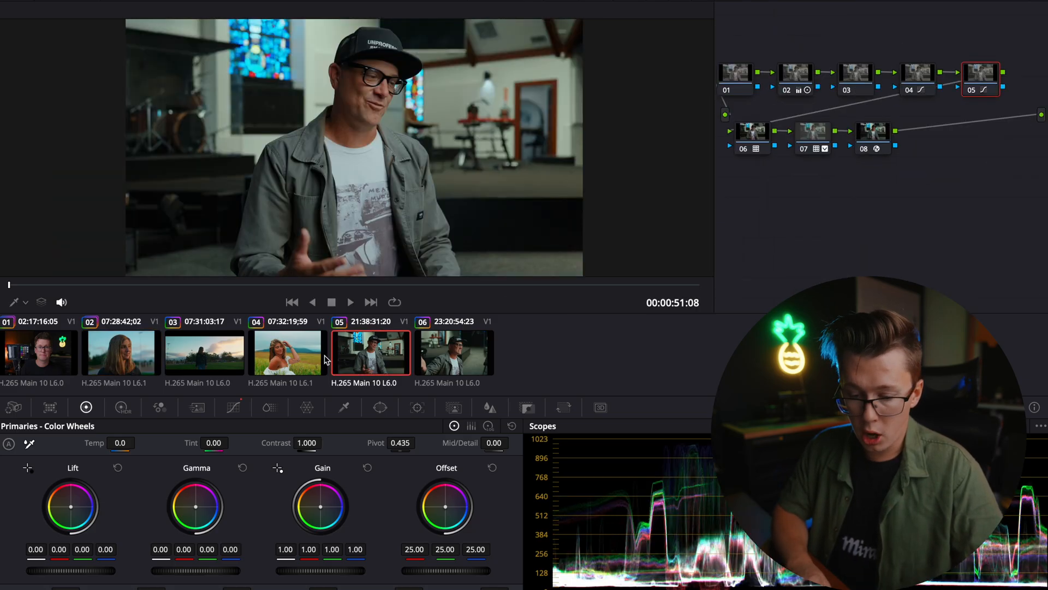
pyautogui.moveTo(775, 152)
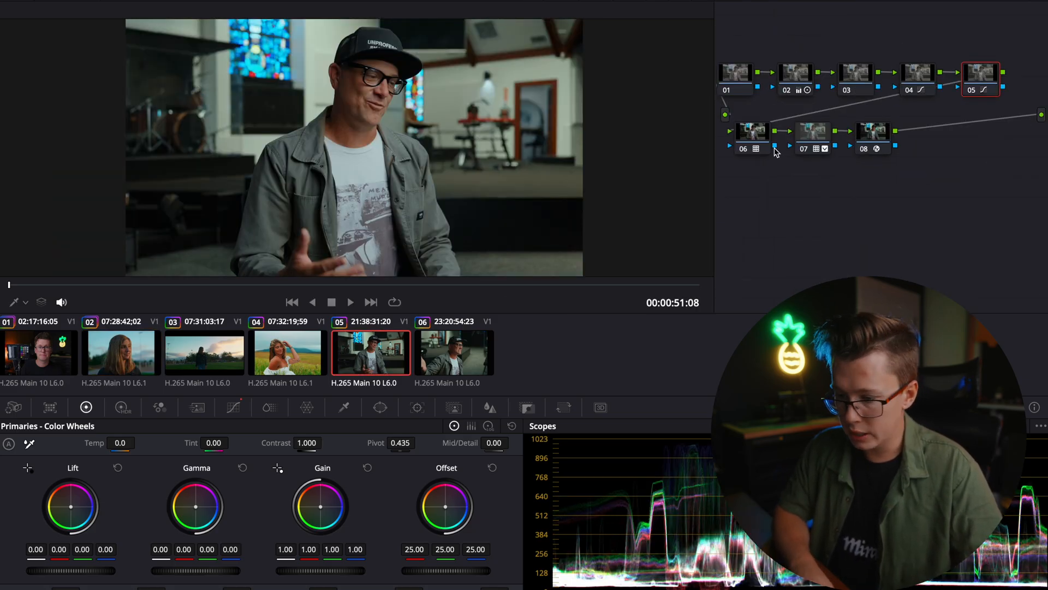
pyautogui.click(735, 72)
pyautogui.write('noi')
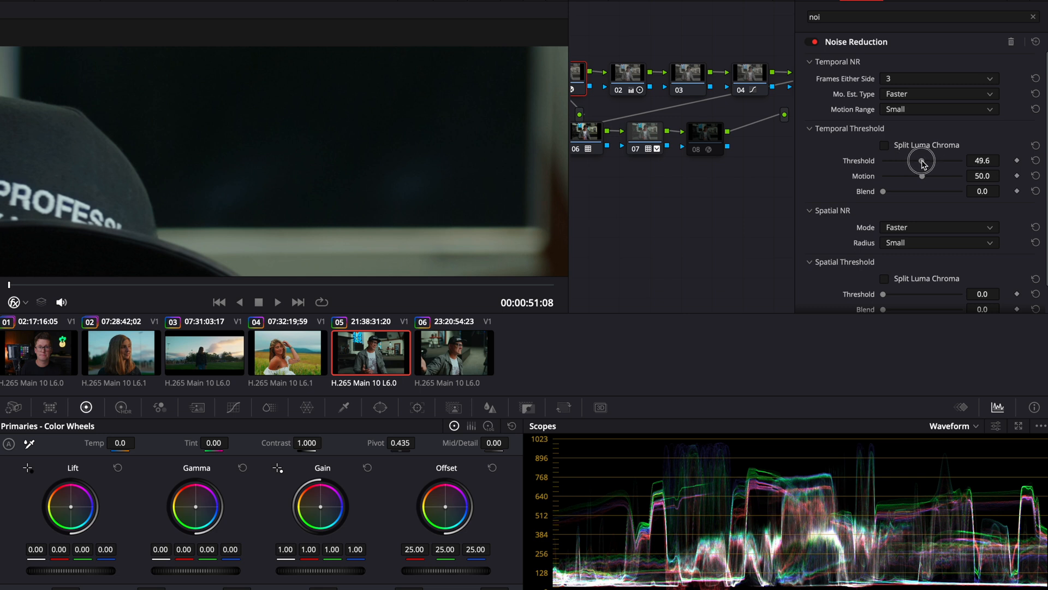
# - Set the Noise Reduction temporal threshold to about 50 on node 08
pyautogui.click(287, 353)
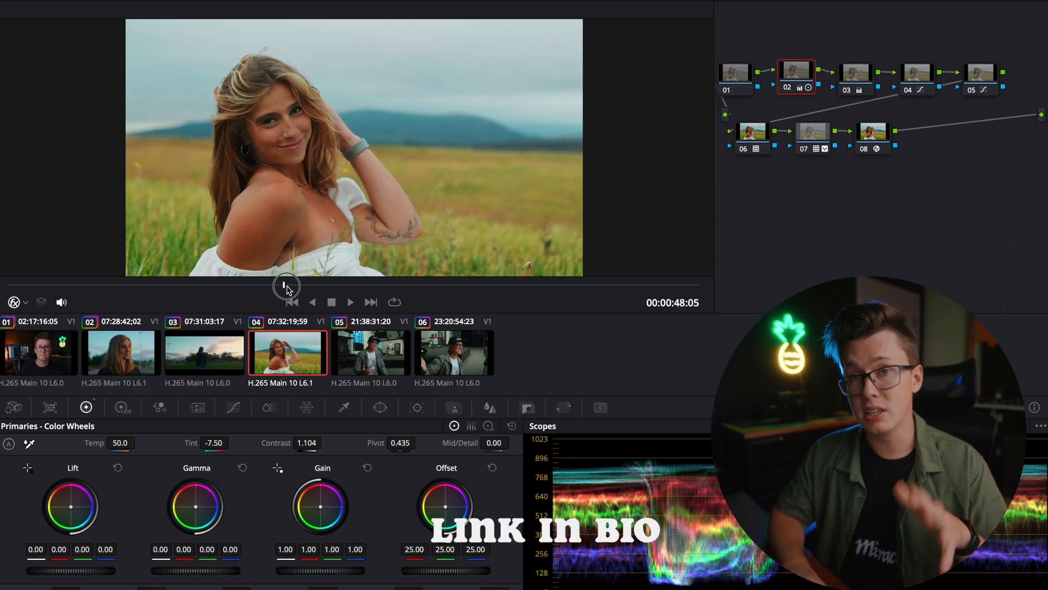